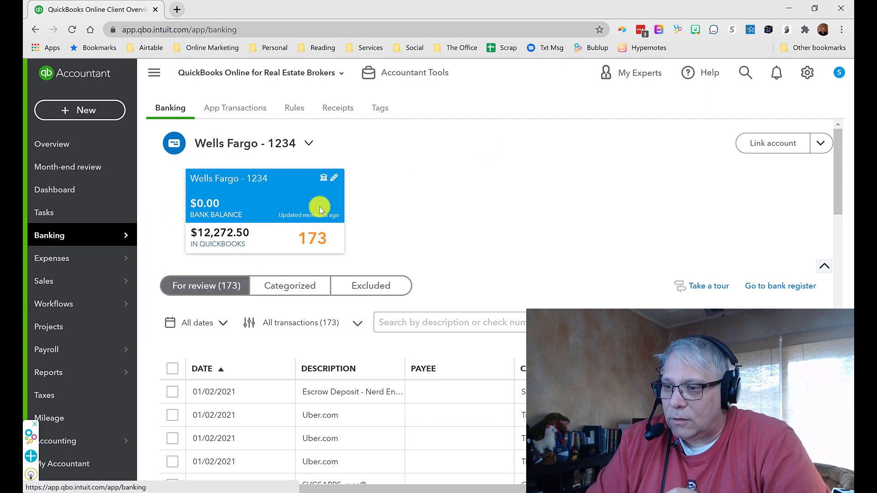
mouse_move(224, 185)
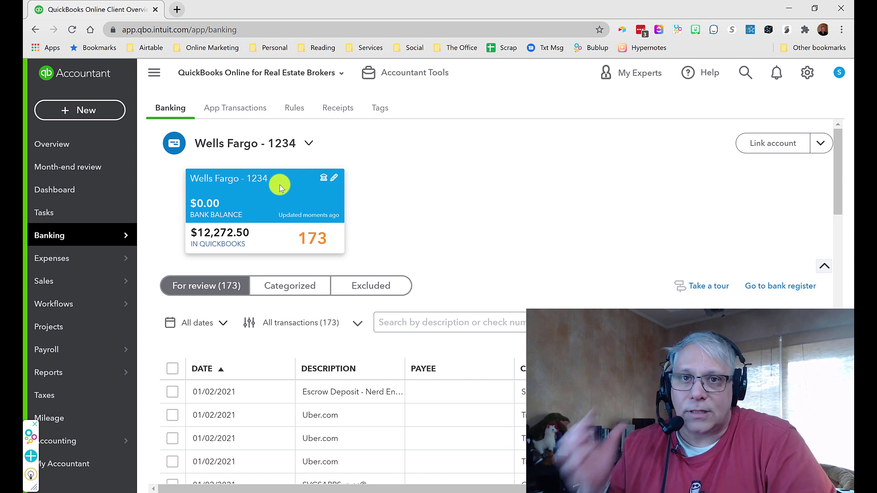
mouse_move(424, 197)
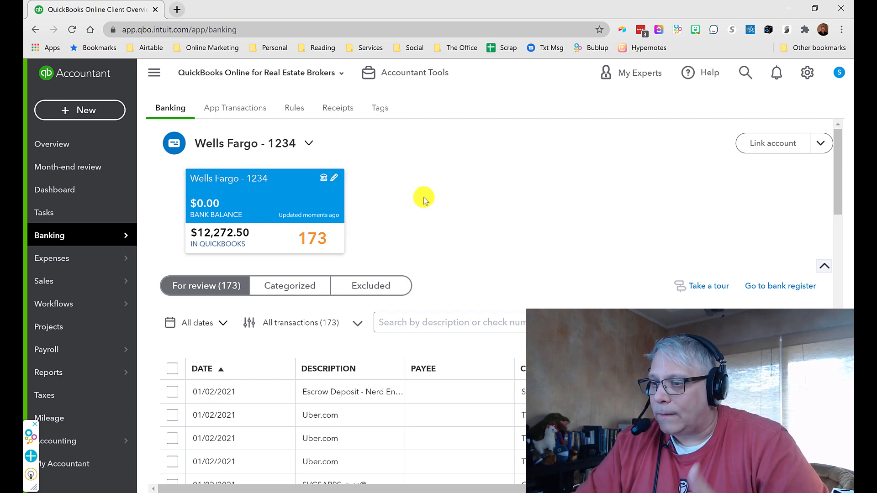
Scroll the For review list to the $3,000.00 Escrow Deposit and expand its Categorize panel
scroll(down, 3)
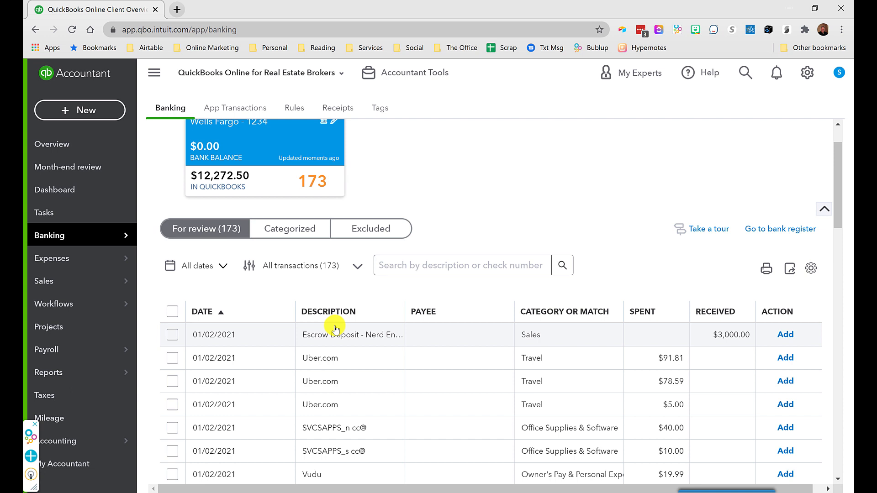
scroll(down, 3)
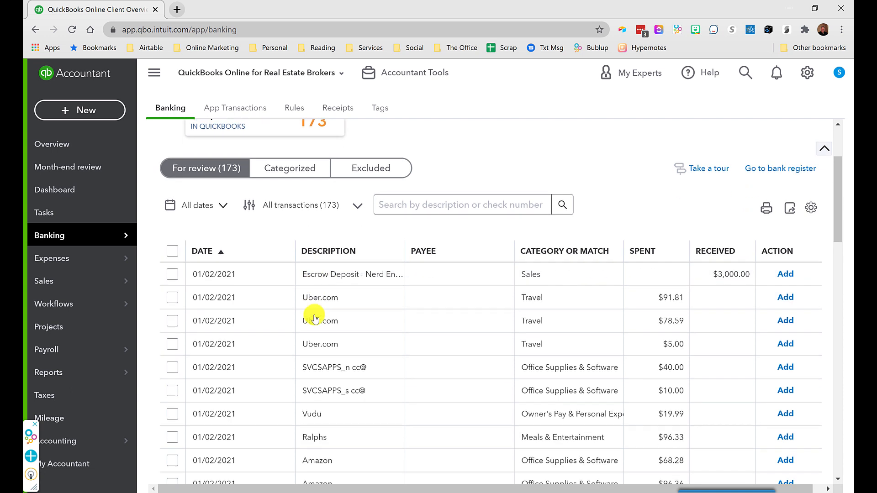
scroll(down, 3)
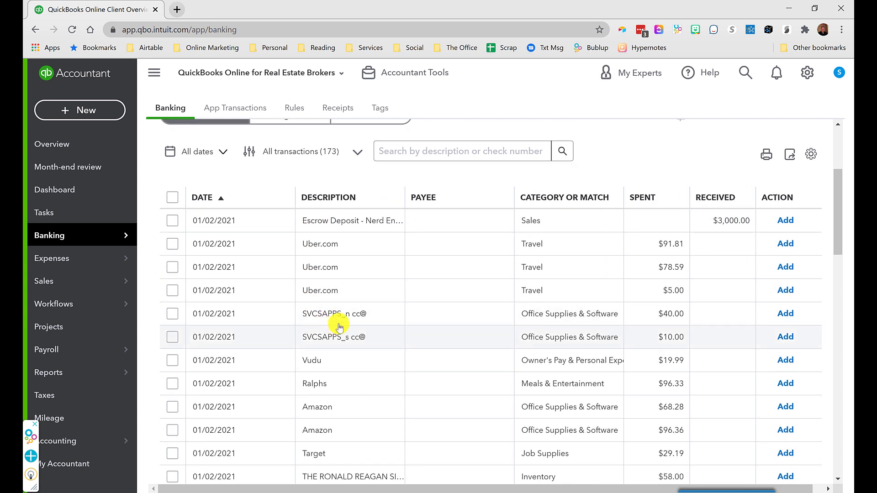
mouse_move(272, 236)
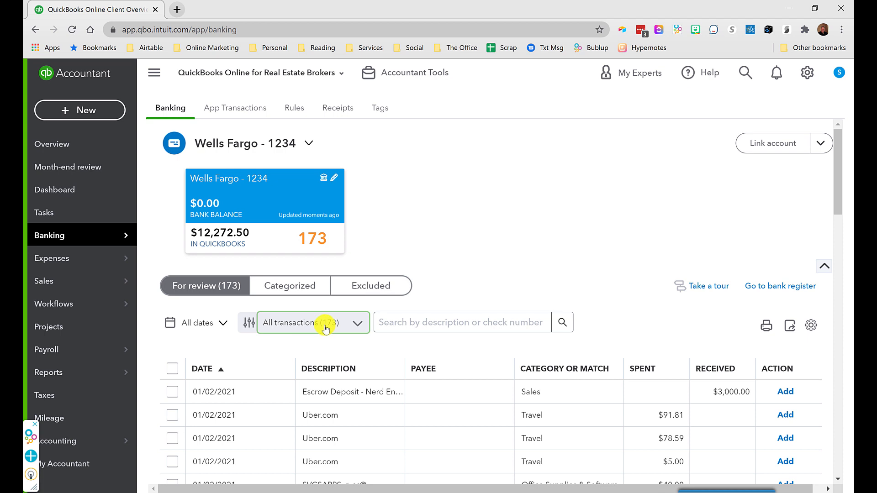
mouse_move(326, 322)
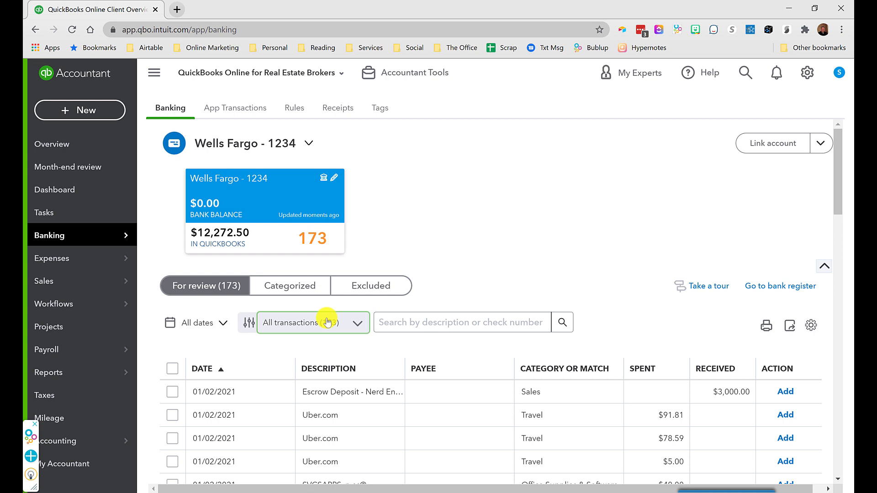
scroll(down, 3)
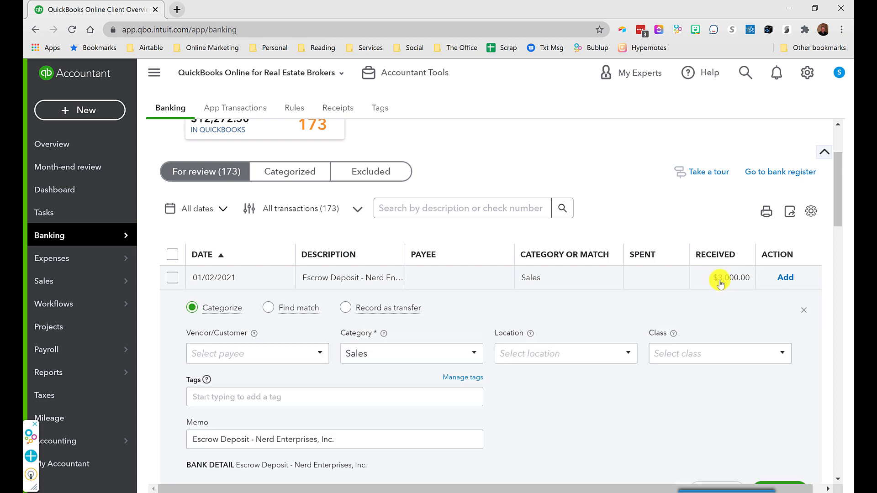
Set the $3,000 Escrow Deposit's category to Commission Clearing Account instead of Sales
scroll(down, 3)
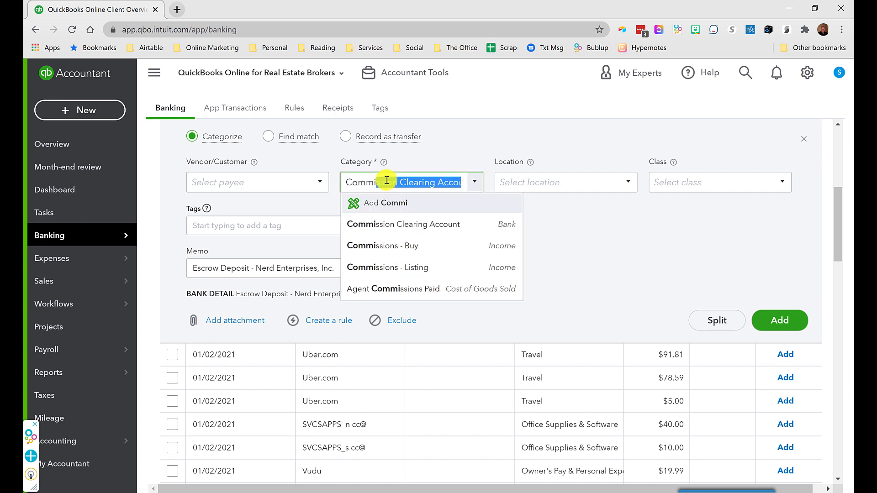
click(403, 225)
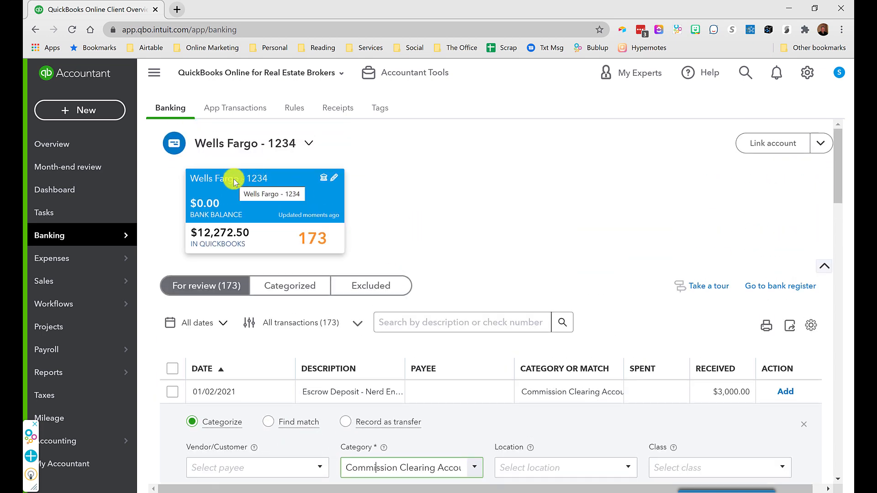
scroll(down, 3)
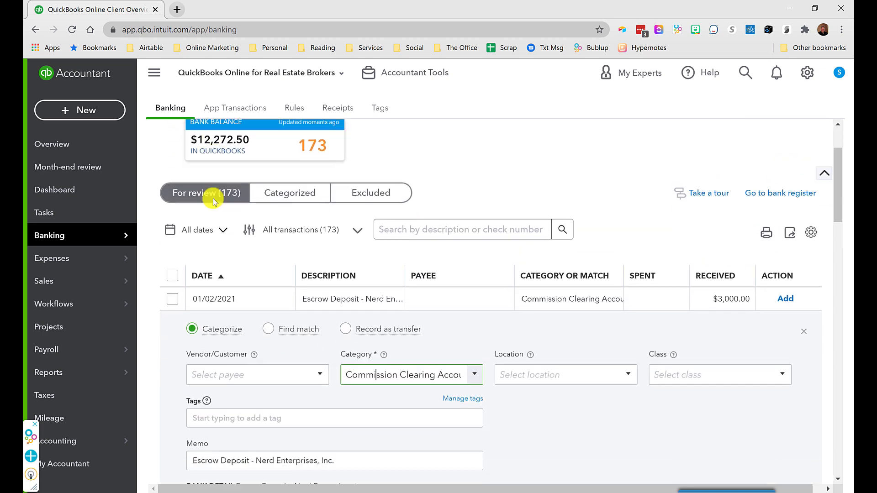
scroll(down, 3)
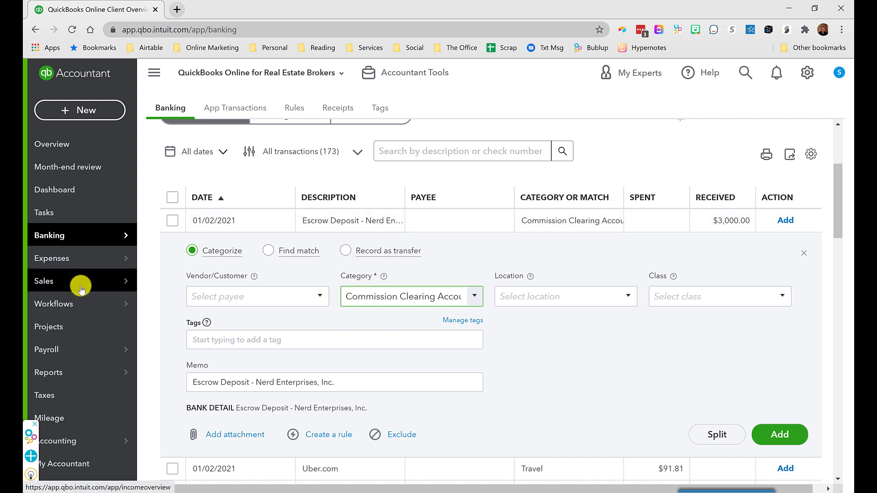
click(257, 296)
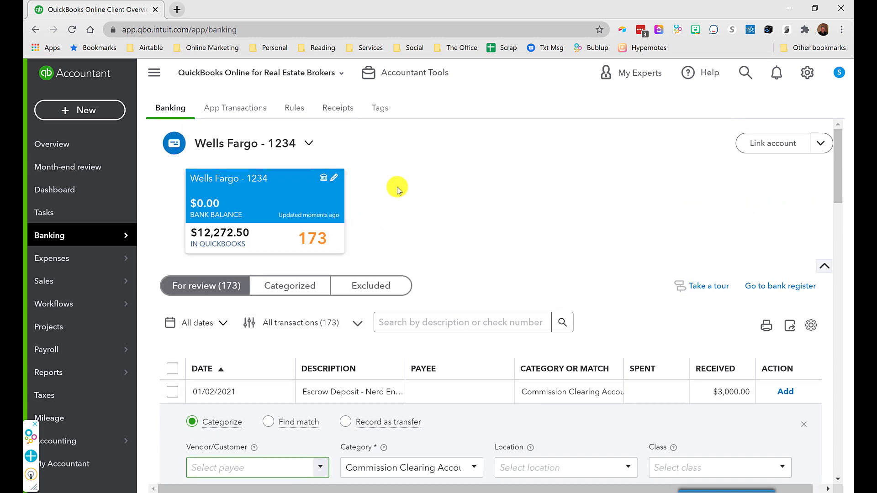
mouse_move(217, 185)
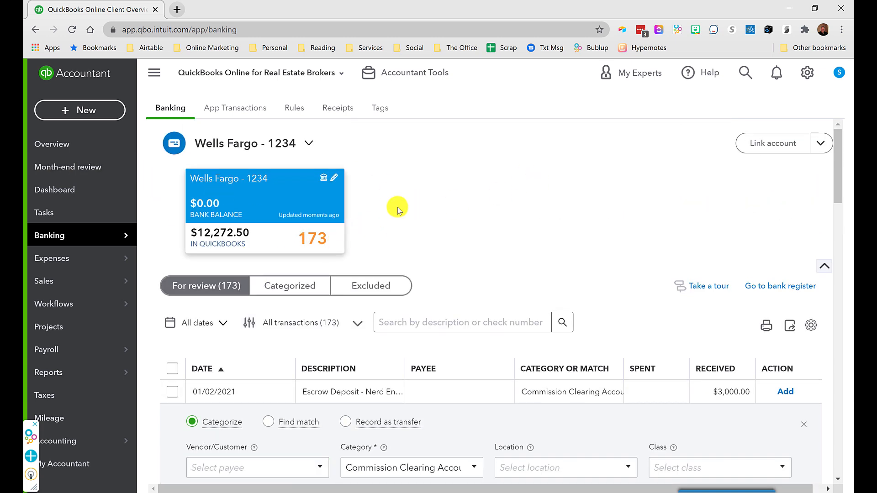
scroll(down, 3)
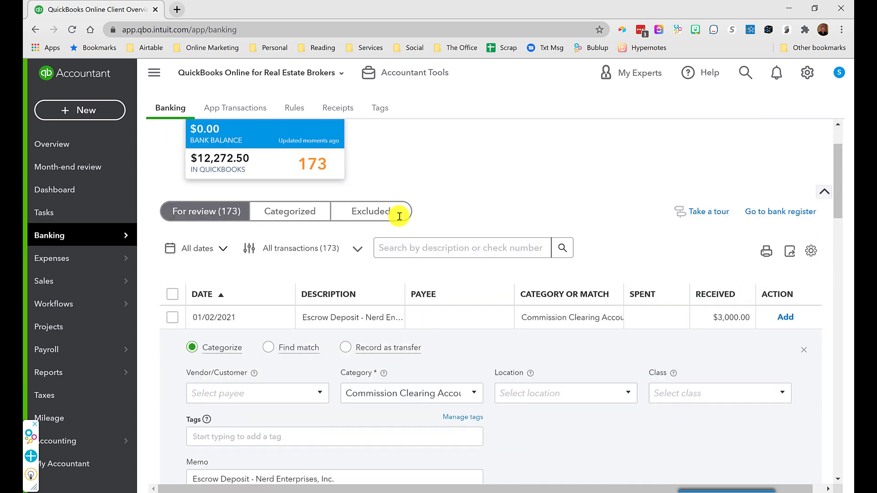
scroll(down, 3)
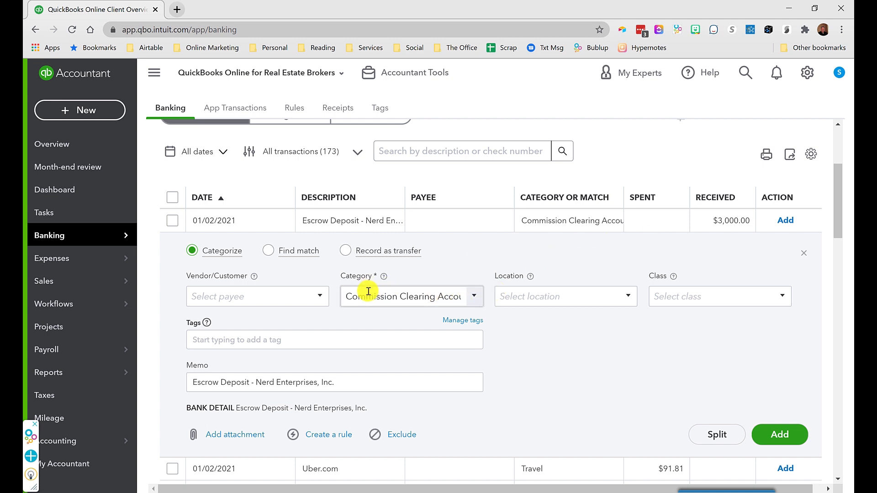
mouse_move(367, 286)
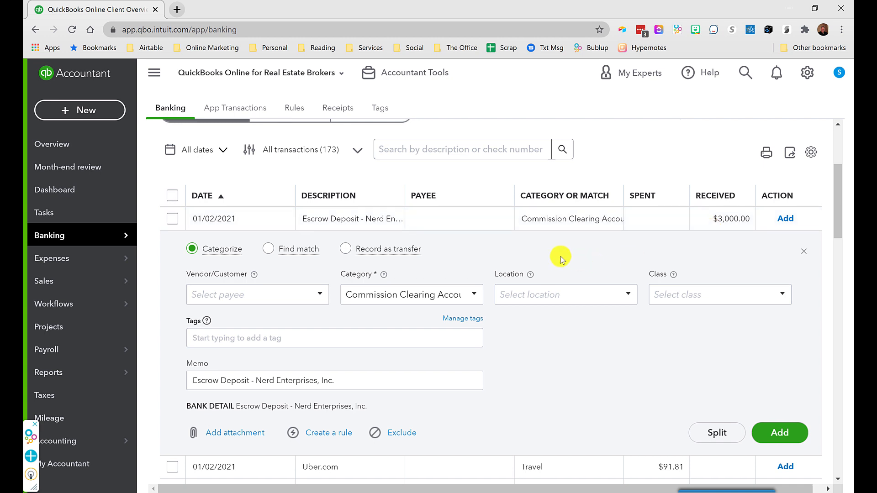
scroll(down, 3)
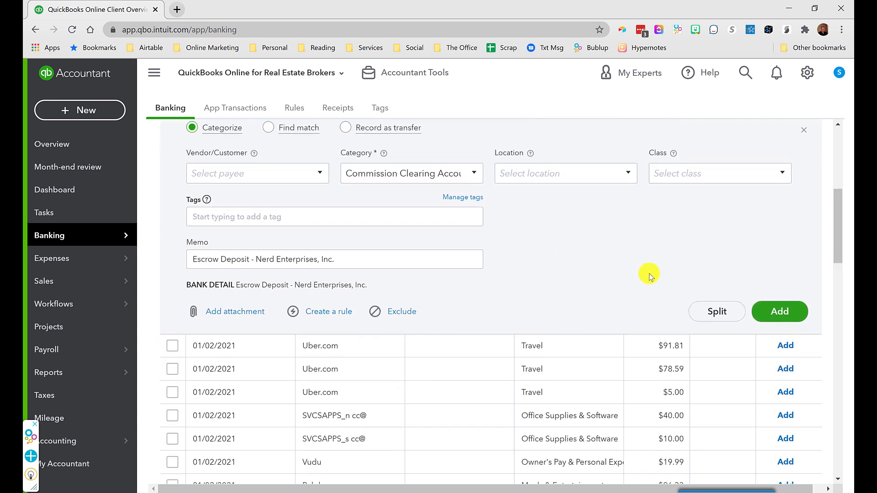
Add the Escrow Deposit as categorized and expand the $91.81 Uber.com transaction
click(780, 312)
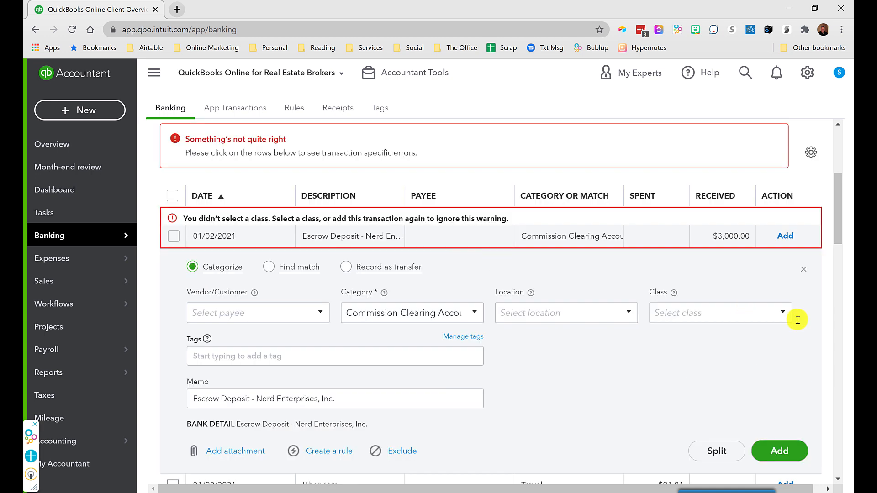
mouse_move(218, 285)
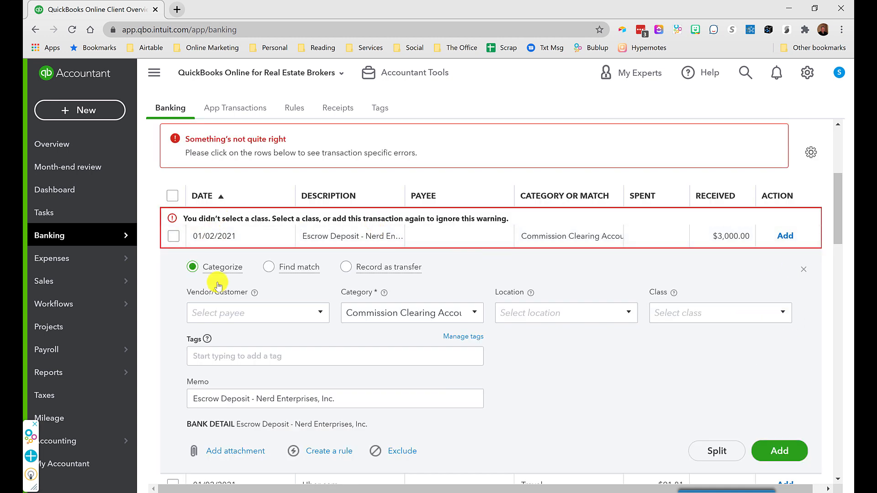
mouse_move(788, 235)
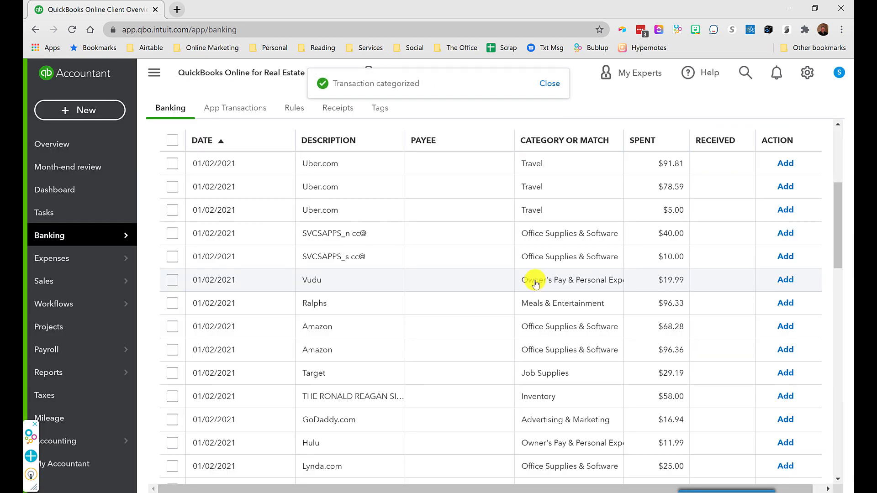
mouse_move(346, 166)
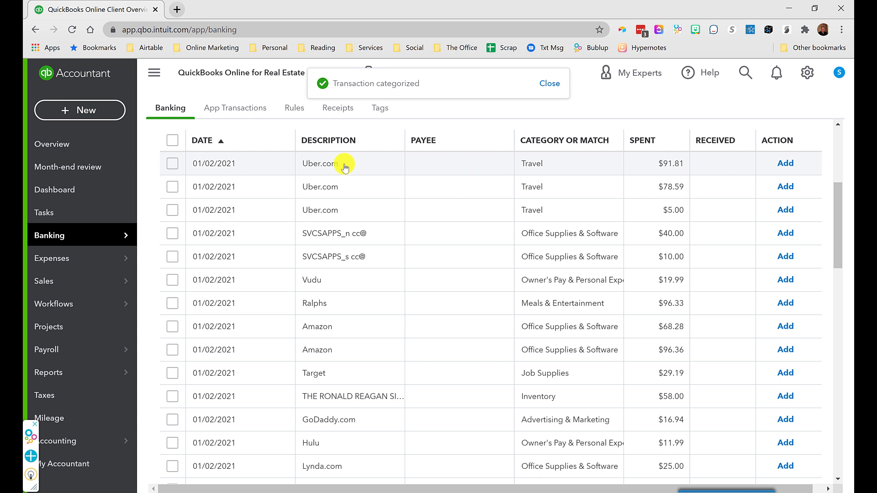
click(319, 164)
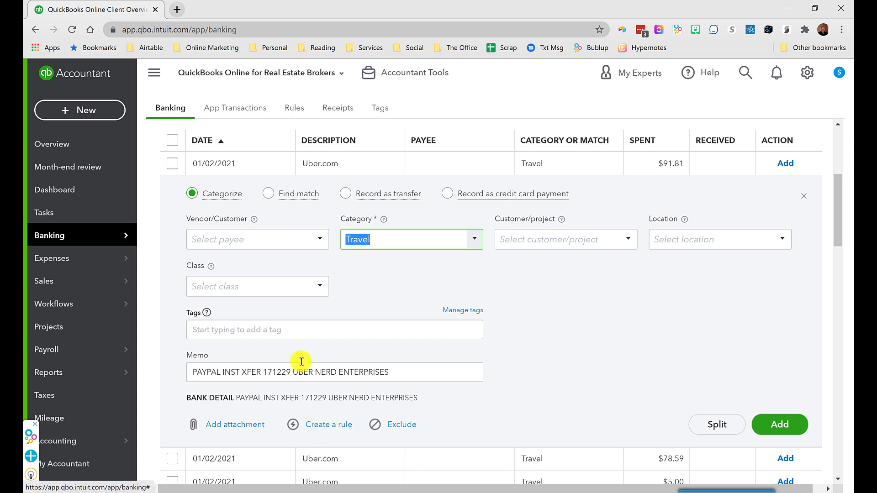
Set Uber as the payee of the $91.81 Uber.com expense, keeping category Travel
double_click(305, 373)
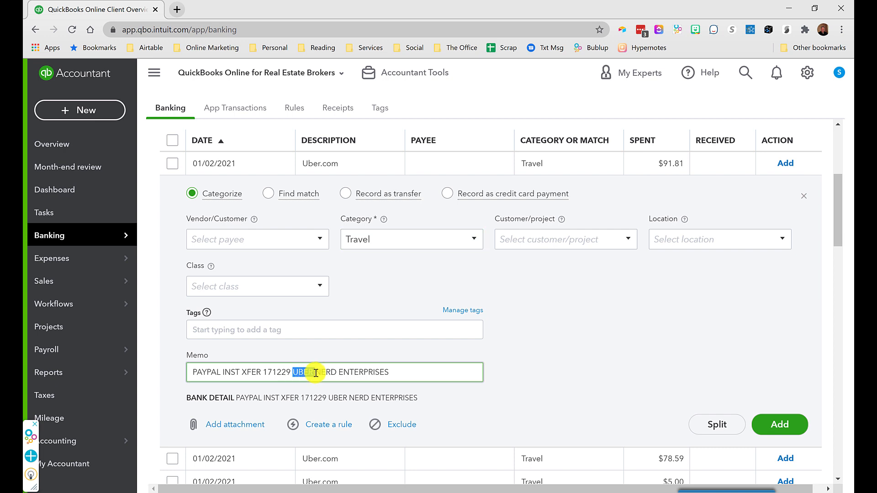
click(252, 240)
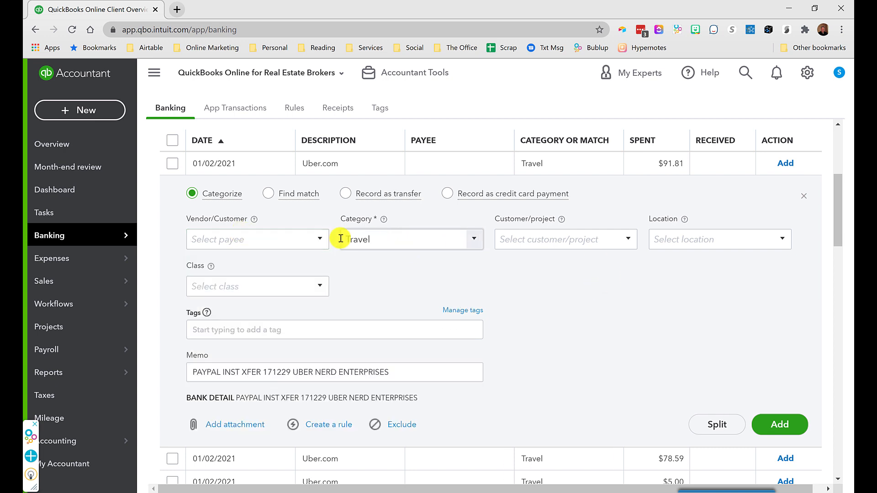
text(Ube)
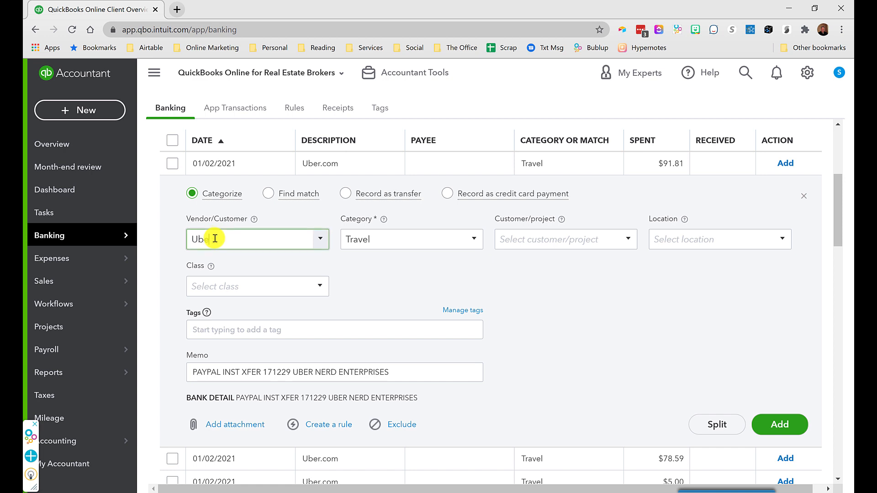
click(253, 239)
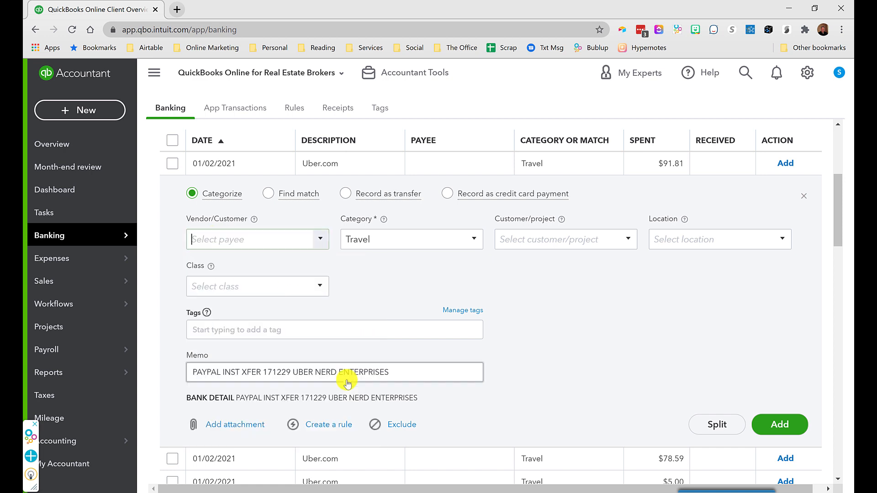
click(252, 240)
text(Uber)
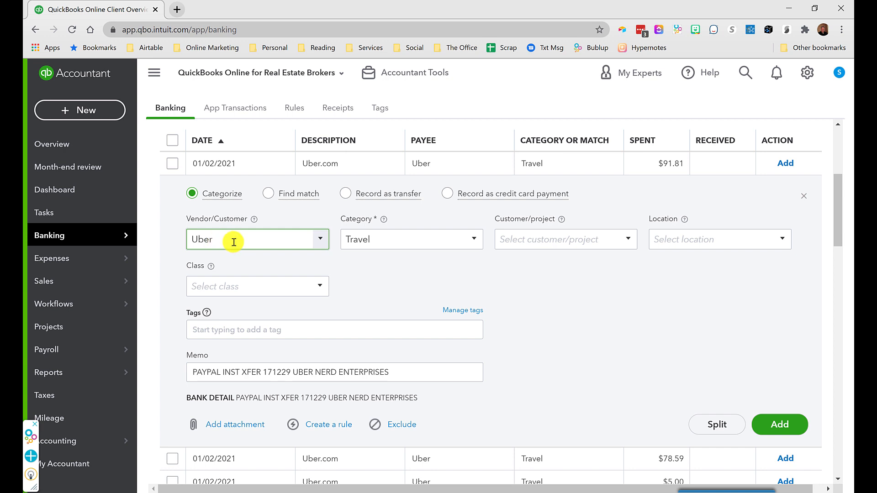
mouse_move(322, 425)
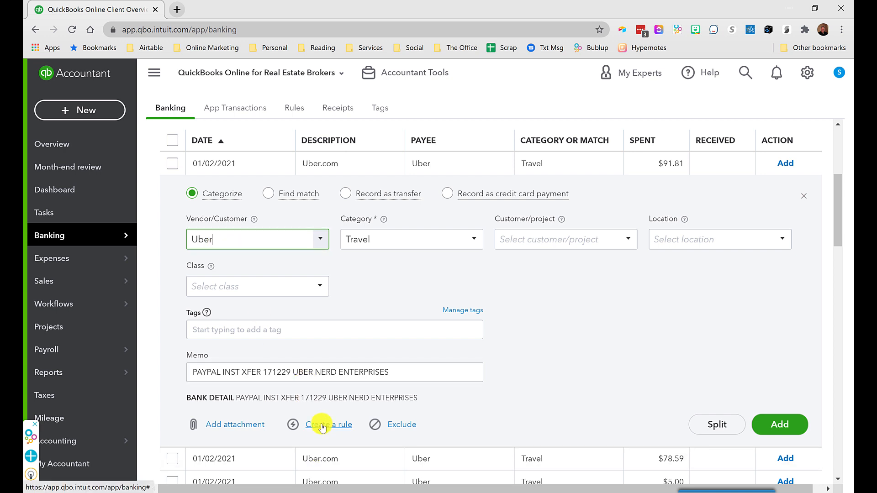
Start a bank rule named Uber from this Uber.com transaction
click(328, 423)
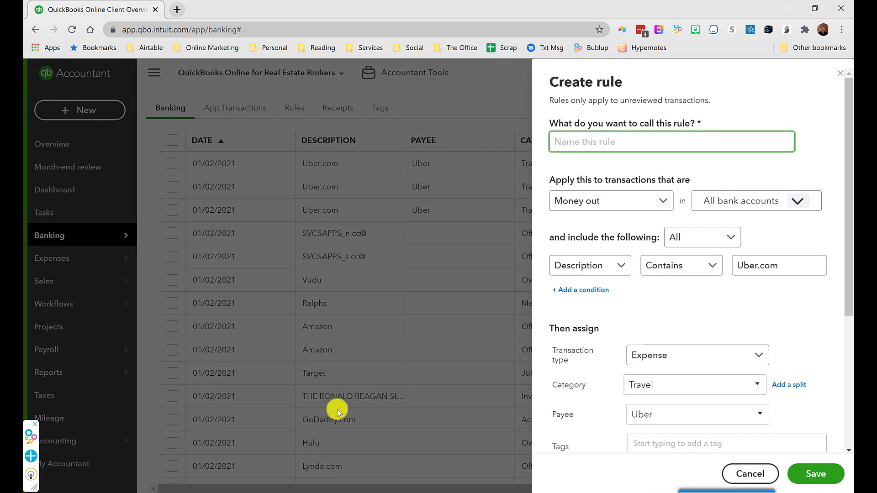
text(Uber)
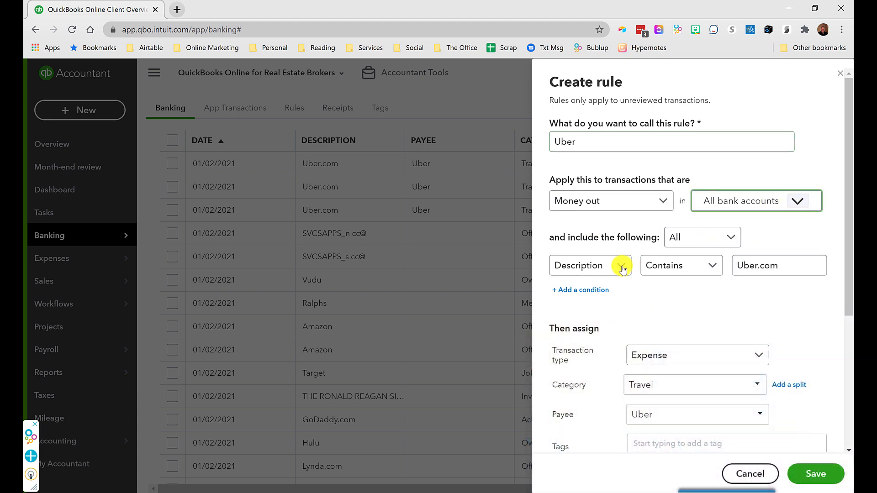
Make the rule condition match Bank text containing Uber instead of Description Uber.com
click(590, 265)
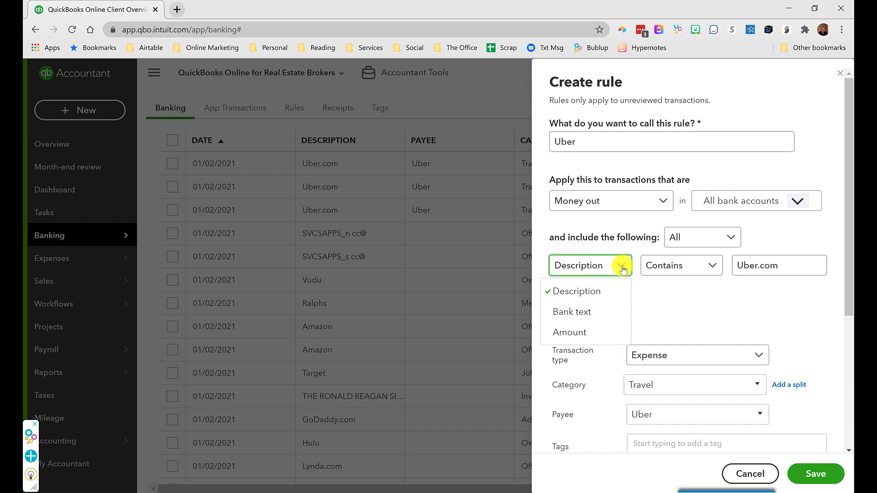
click(572, 313)
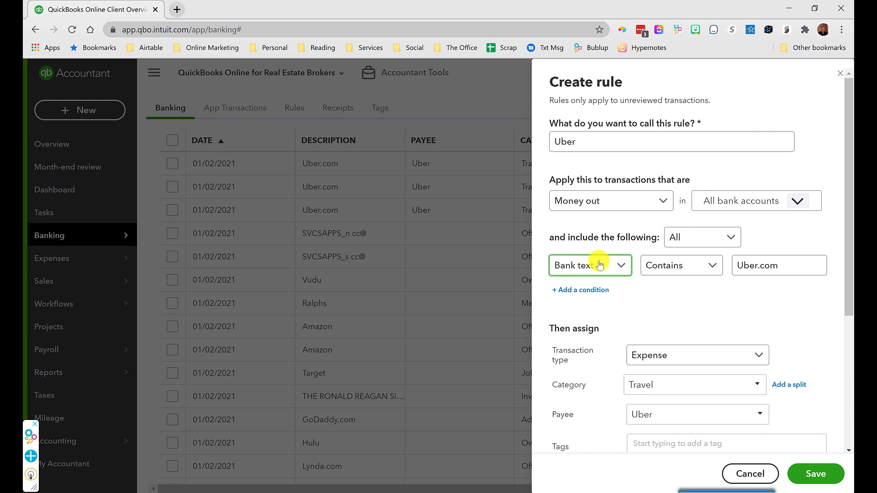
mouse_move(606, 263)
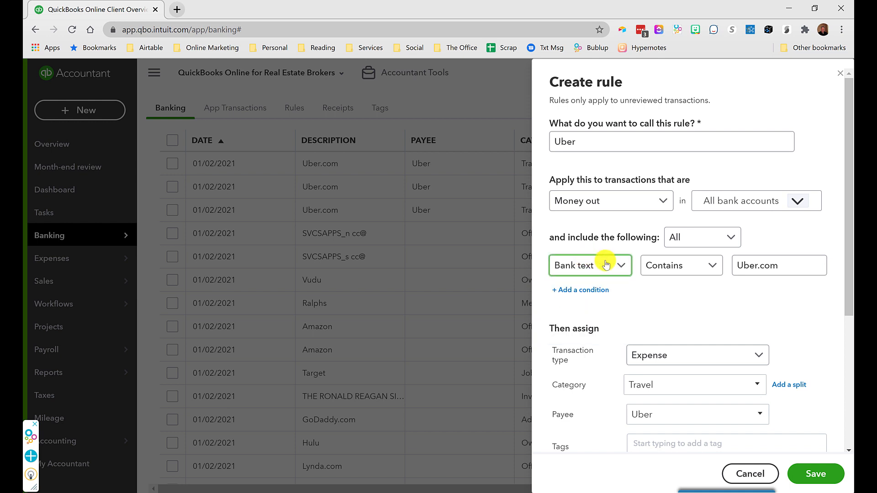
mouse_move(605, 268)
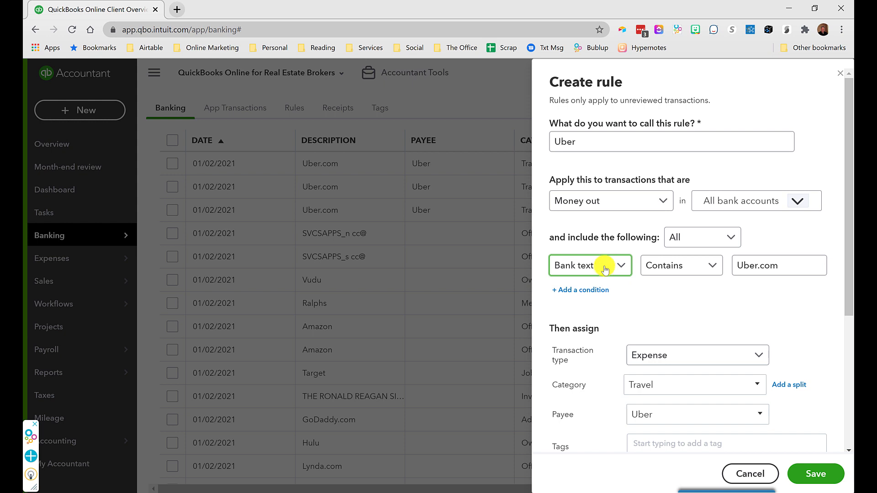
mouse_move(605, 264)
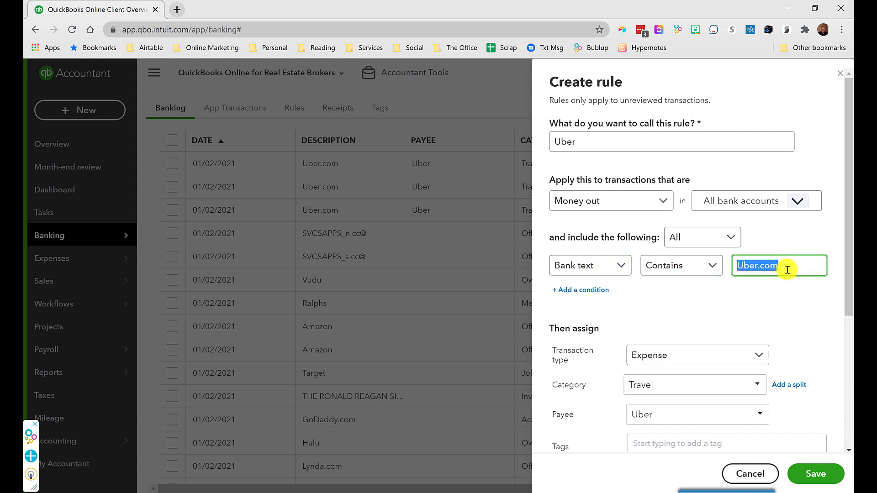
text(Uber)
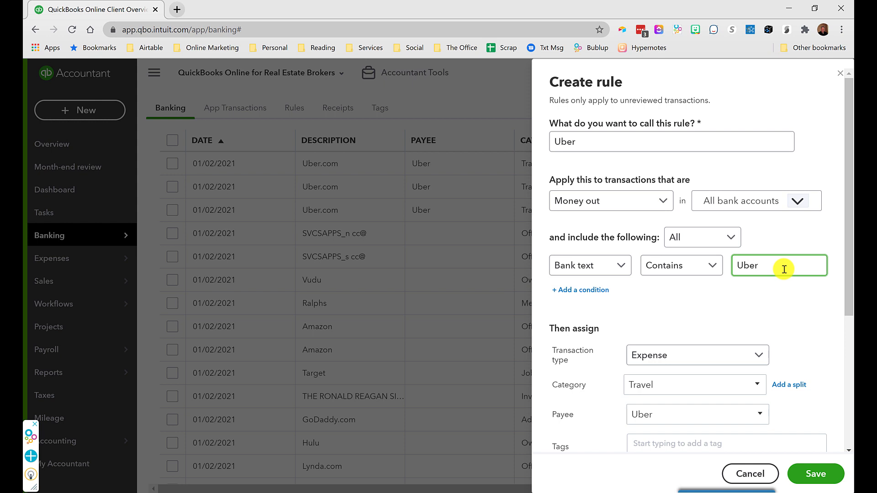
double_click(747, 265)
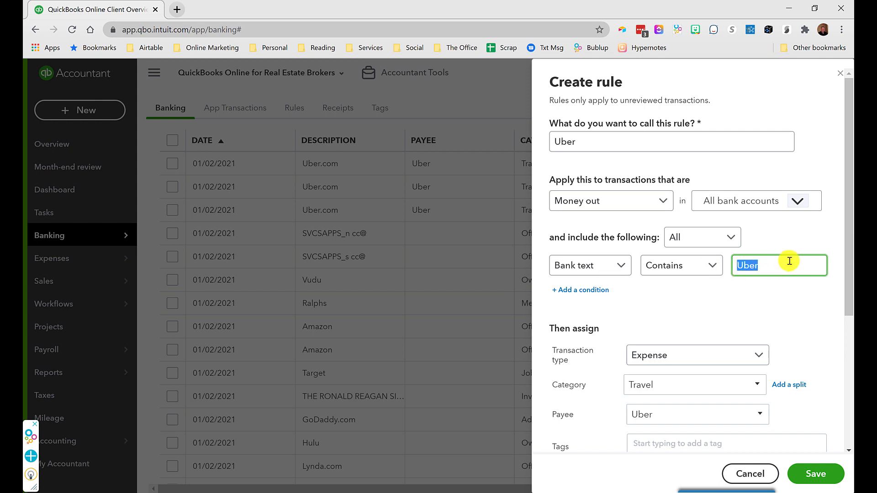
scroll(down, 3)
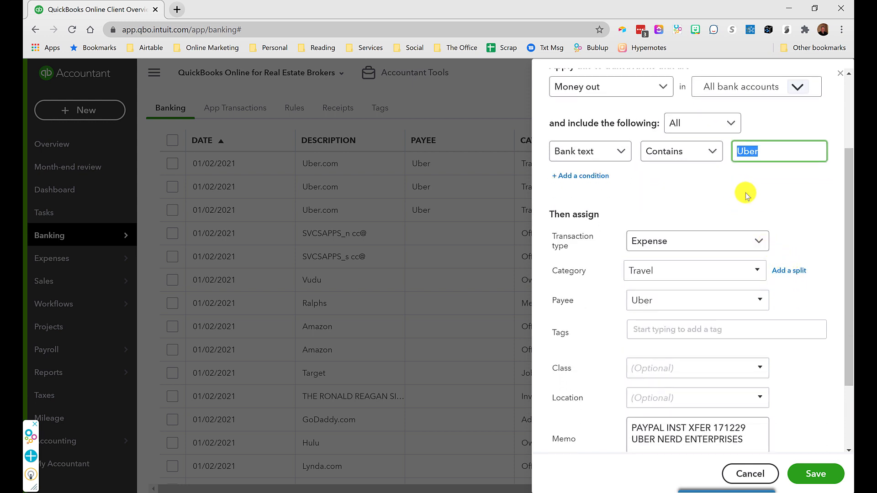
mouse_move(740, 189)
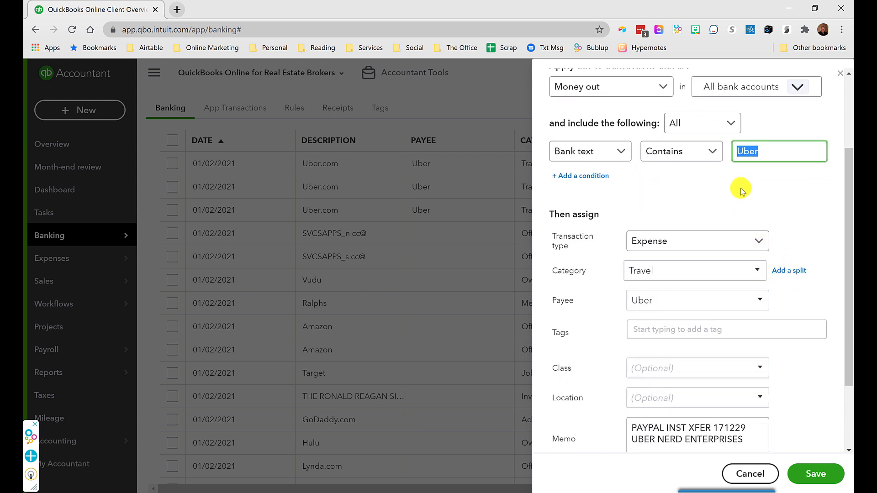
click(766, 152)
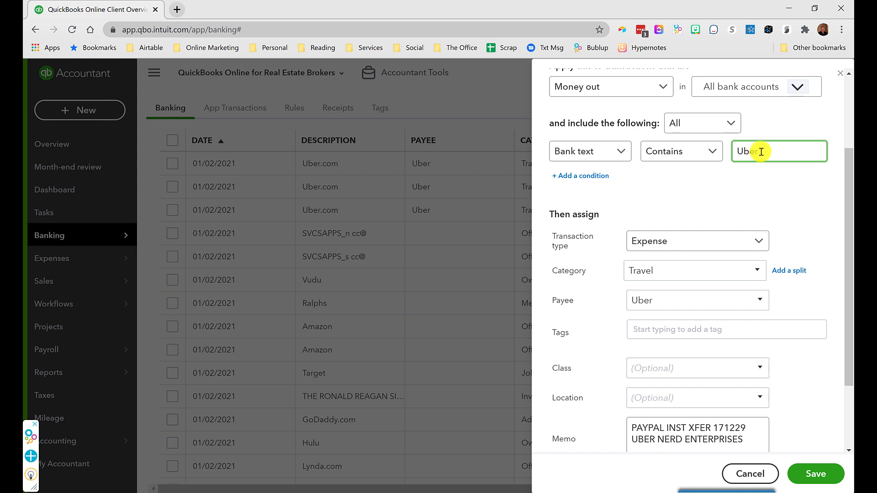
mouse_move(760, 149)
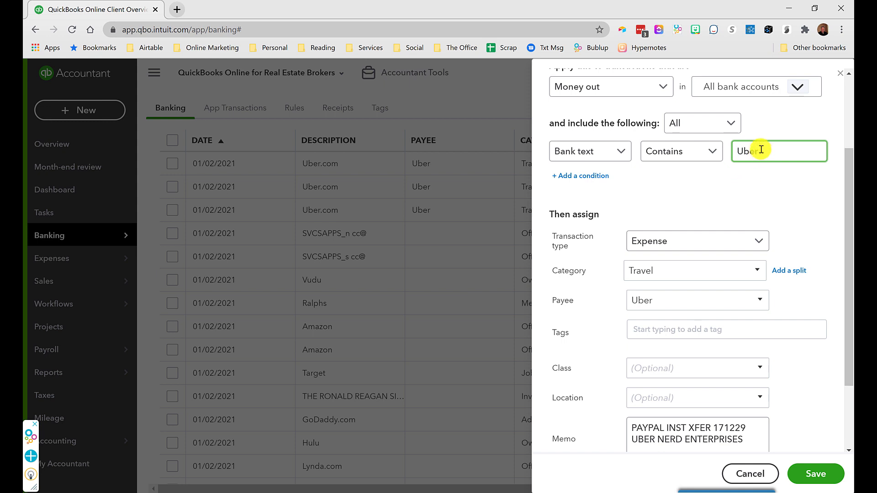
double_click(745, 151)
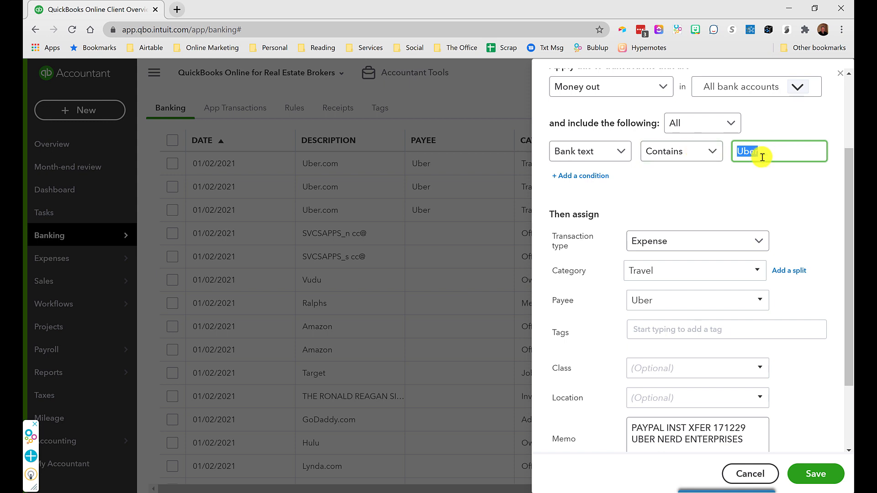
mouse_move(762, 149)
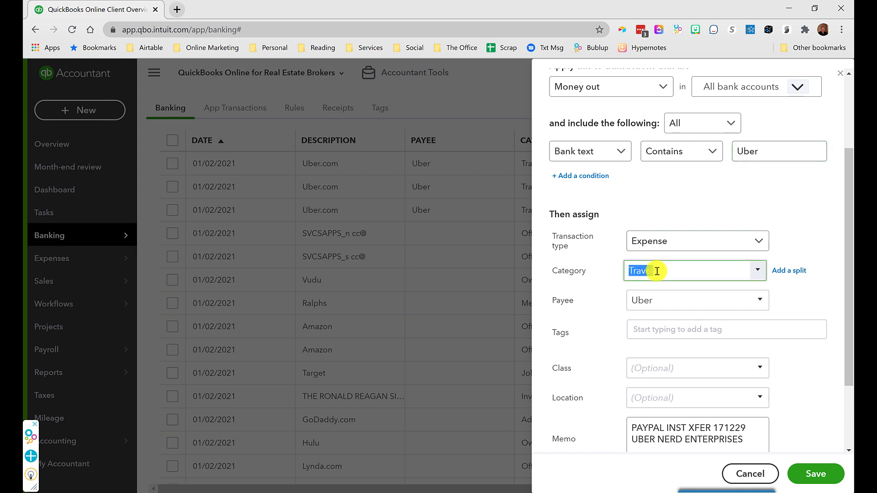
Confirm the rule assigns Travel and payee Uber with Auto-add on, and save it
click(696, 300)
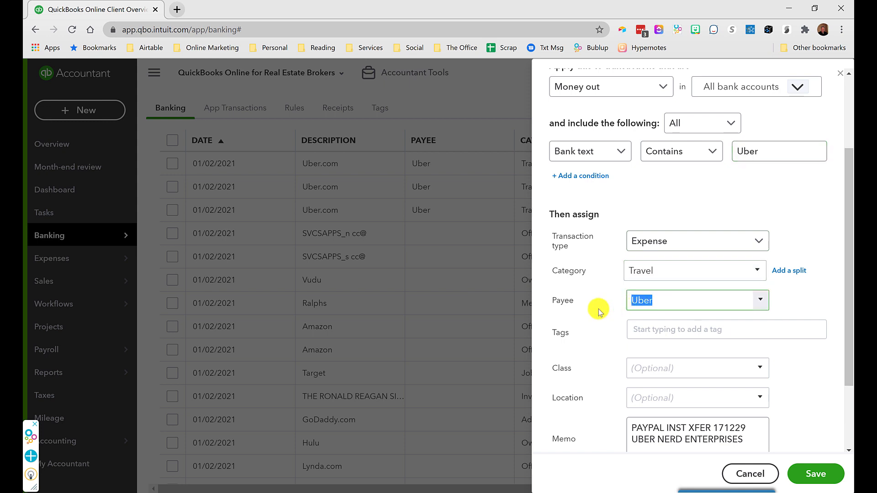
scroll(down, 3)
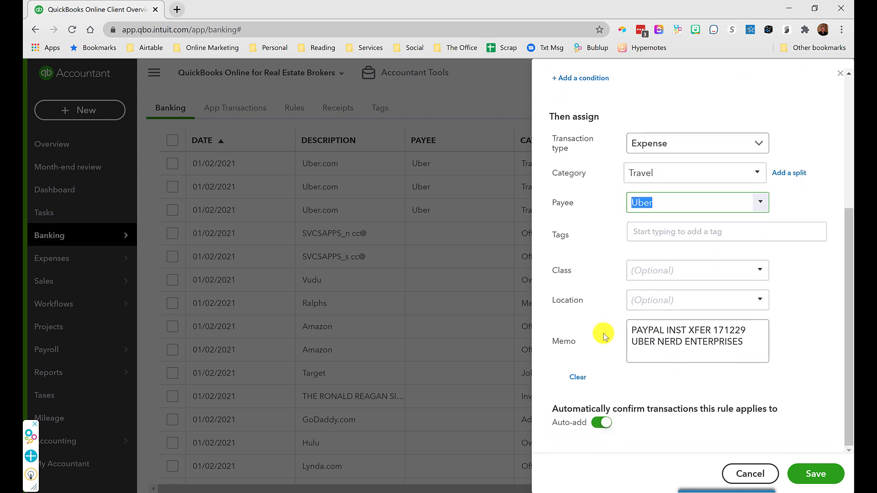
mouse_move(815, 474)
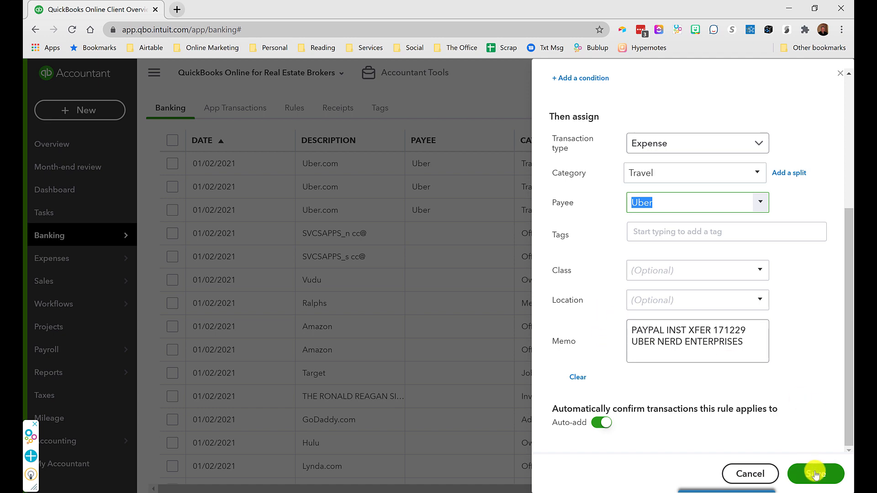
click(815, 473)
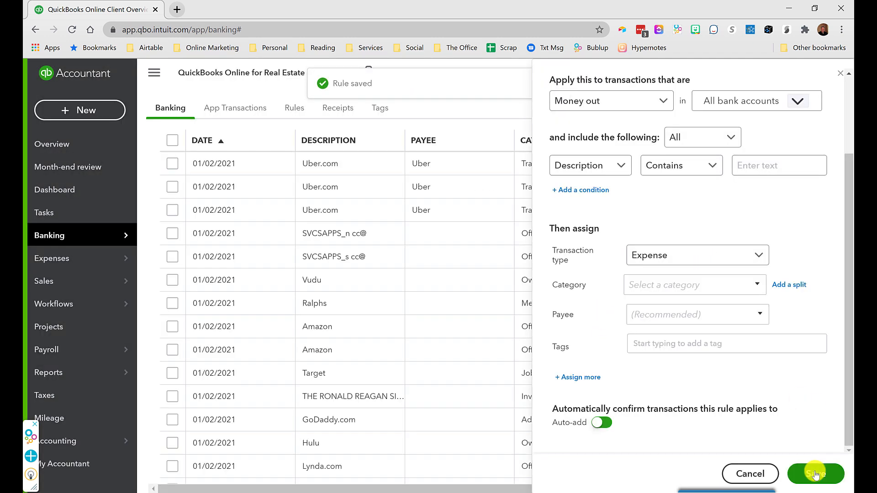
click(815, 474)
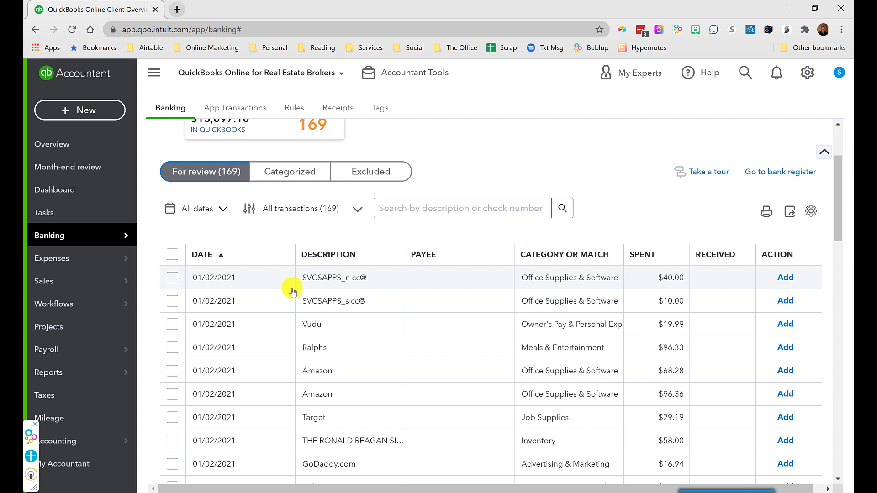
mouse_move(275, 285)
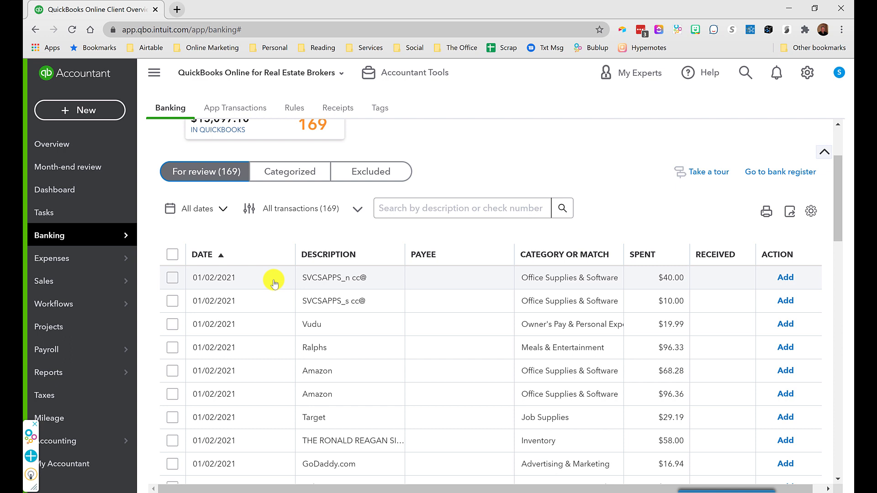
mouse_move(302, 272)
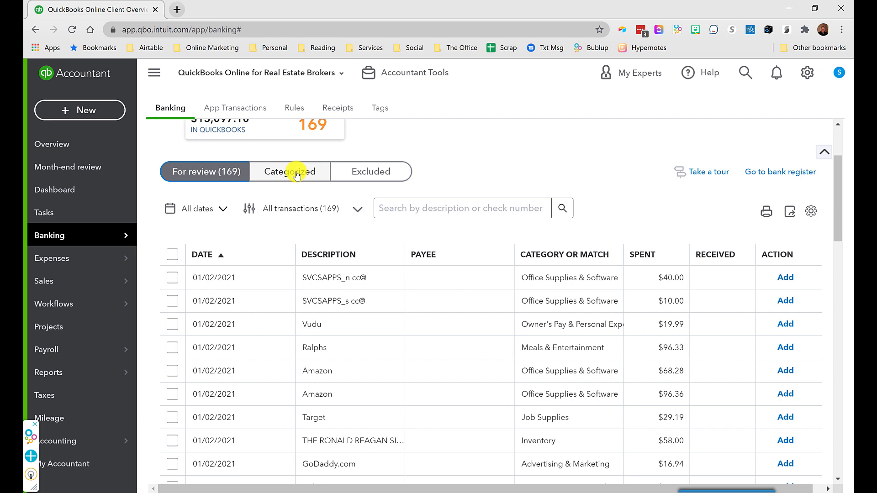
View the Categorized list showing three Uber.com charges auto-added to Travel by the rule
click(290, 171)
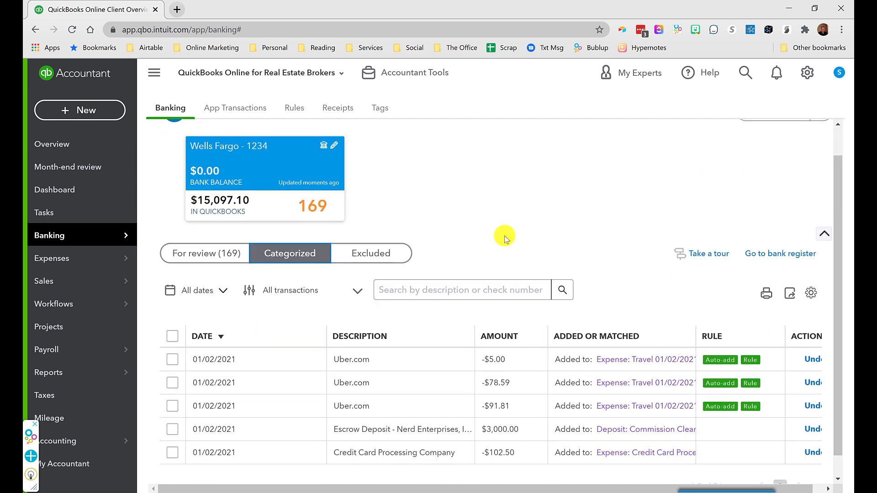
scroll(down, 3)
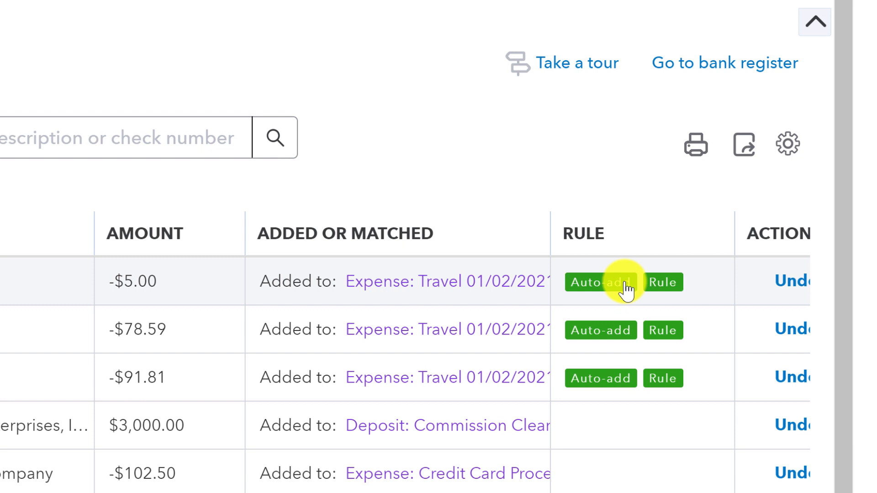
mouse_move(623, 289)
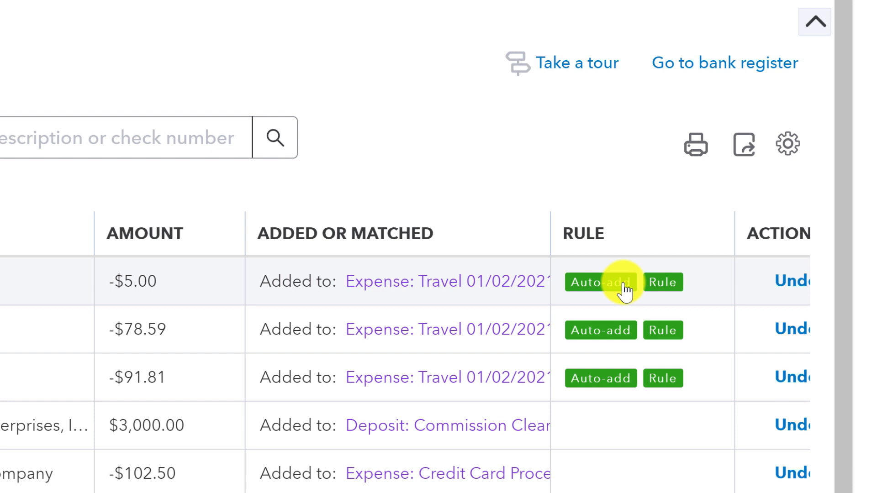
mouse_move(618, 272)
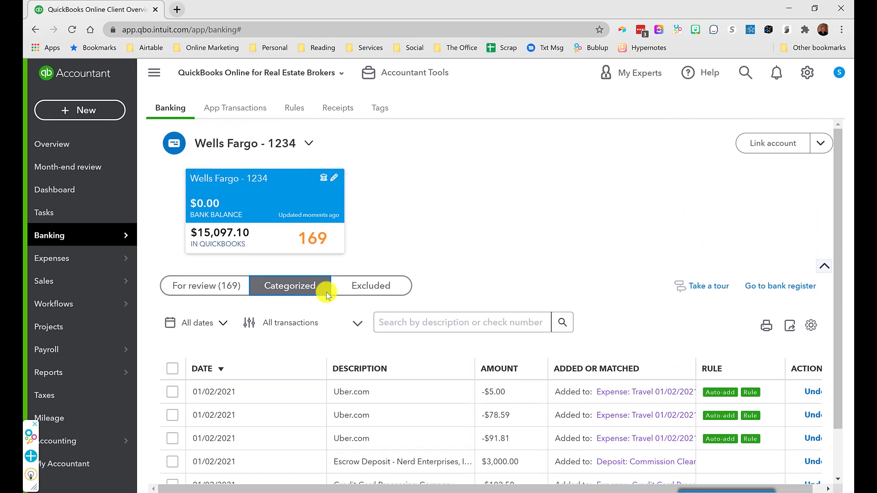
Edit the Uber bank rule to turn Auto-add off and save it
click(294, 107)
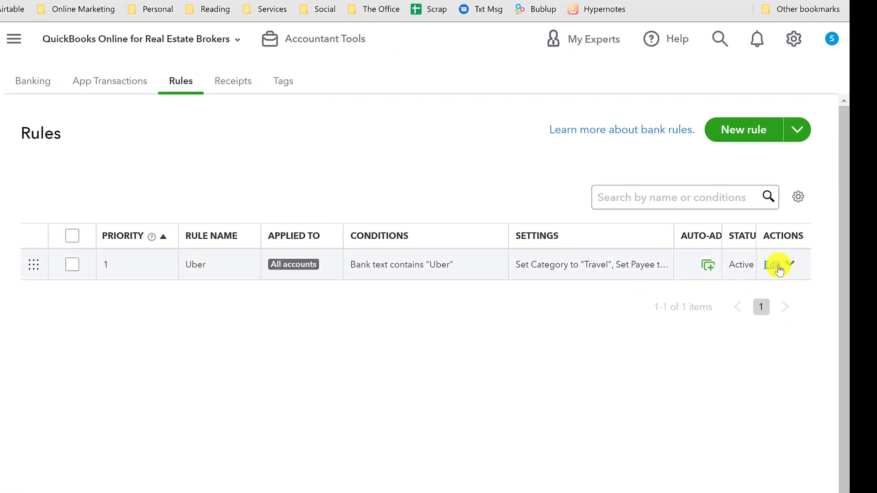
click(770, 265)
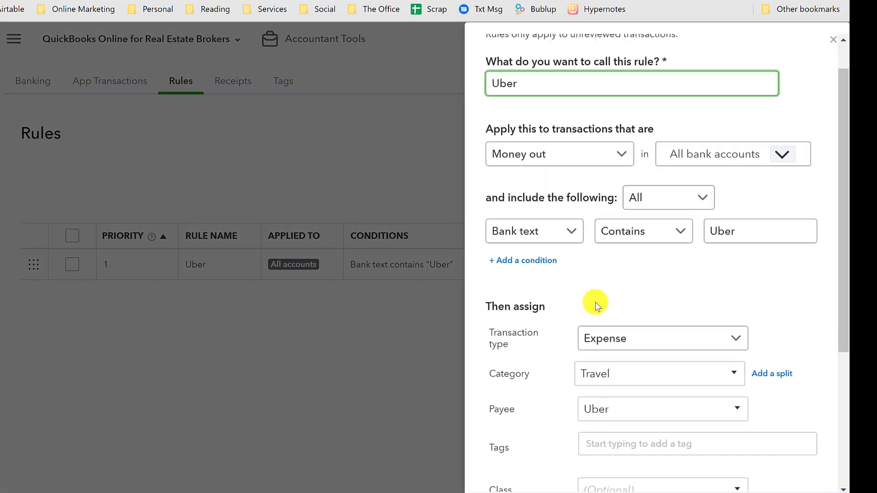
scroll(down, 3)
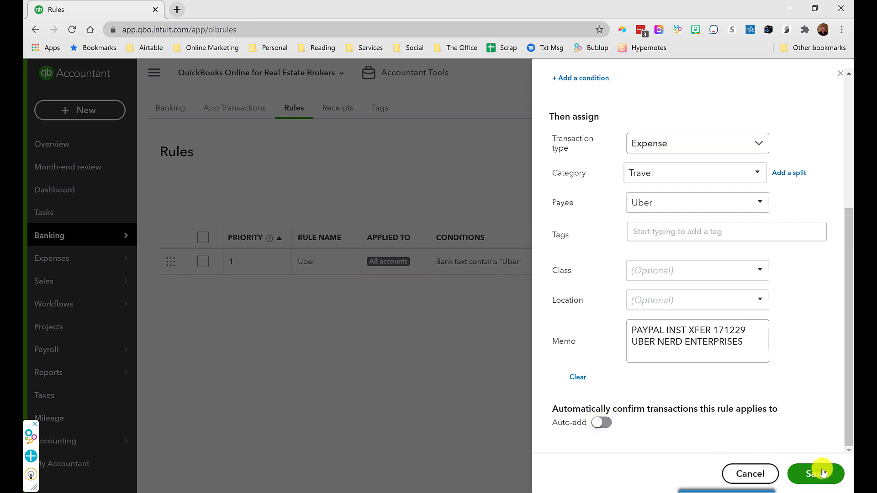
click(815, 473)
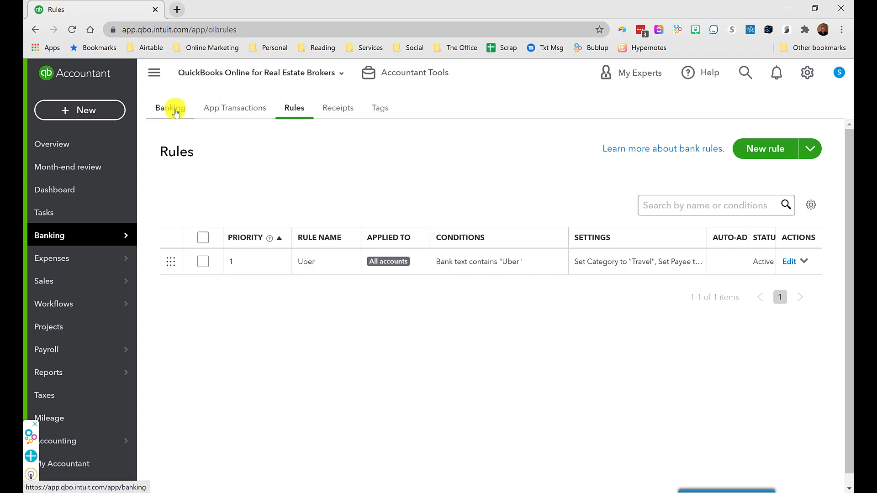
Return to the Wells Fargo bank feed's For review list with the SVCSAPPS charges
click(170, 108)
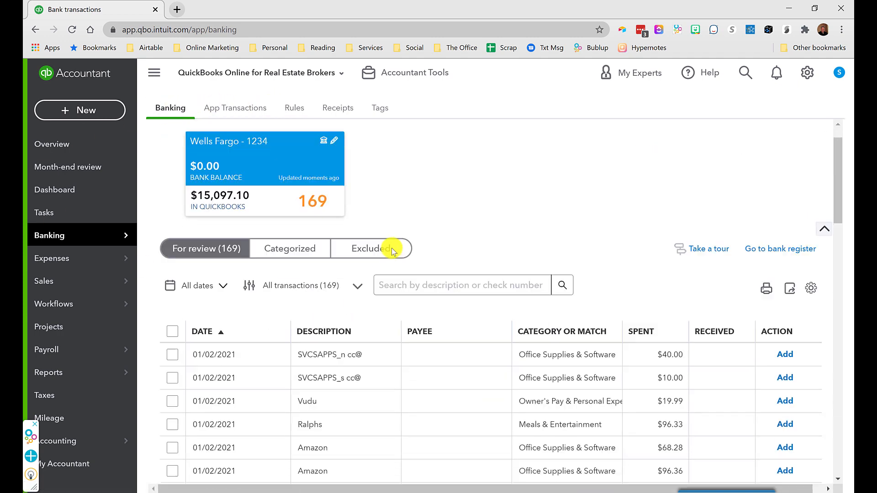
scroll(down, 3)
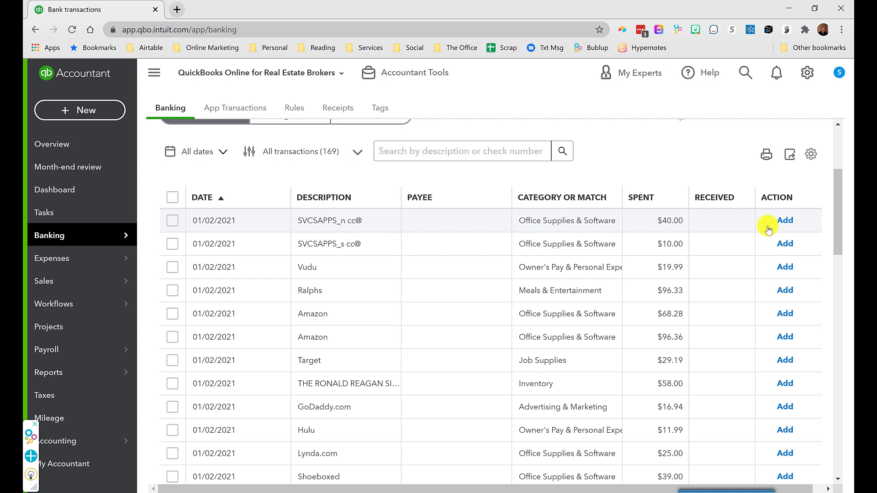
mouse_move(333, 221)
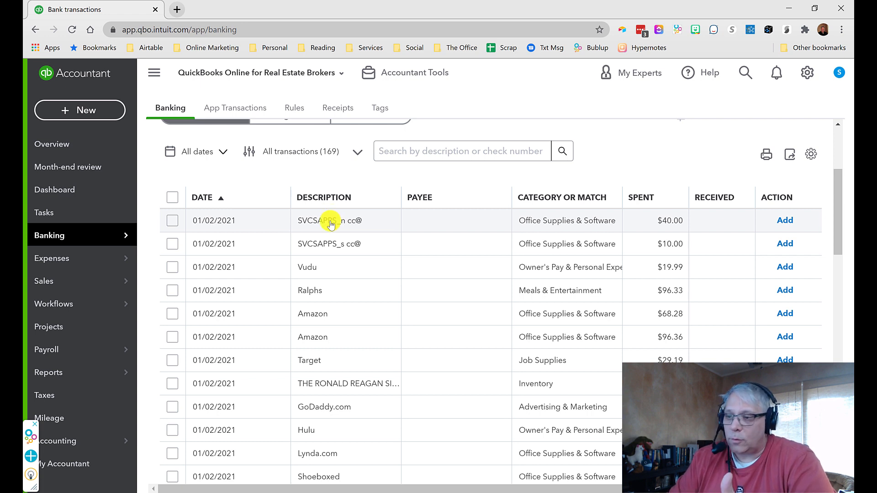
Expand the Google SVCSAPPS charge and add a new vendor payee Google Workspace
click(330, 221)
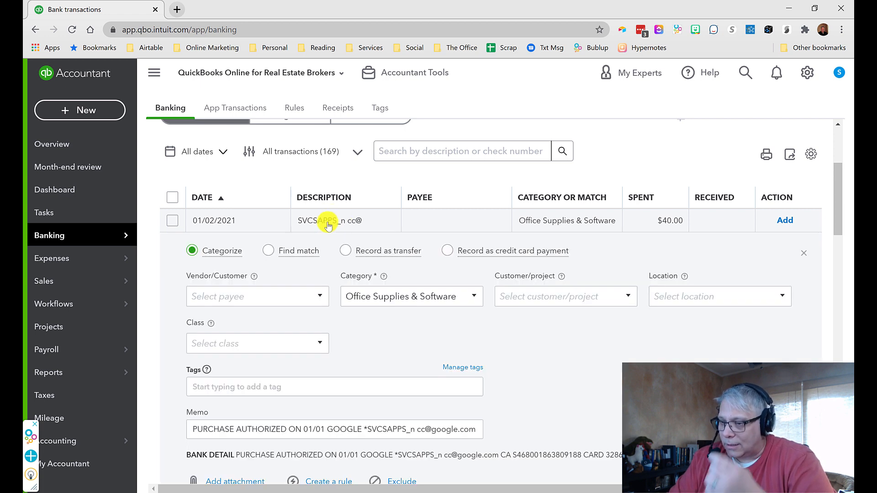
scroll(down, 3)
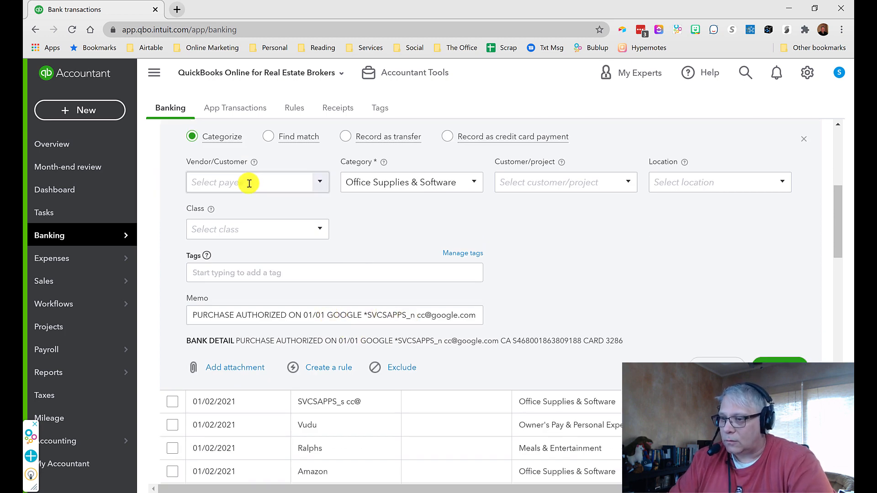
click(247, 182)
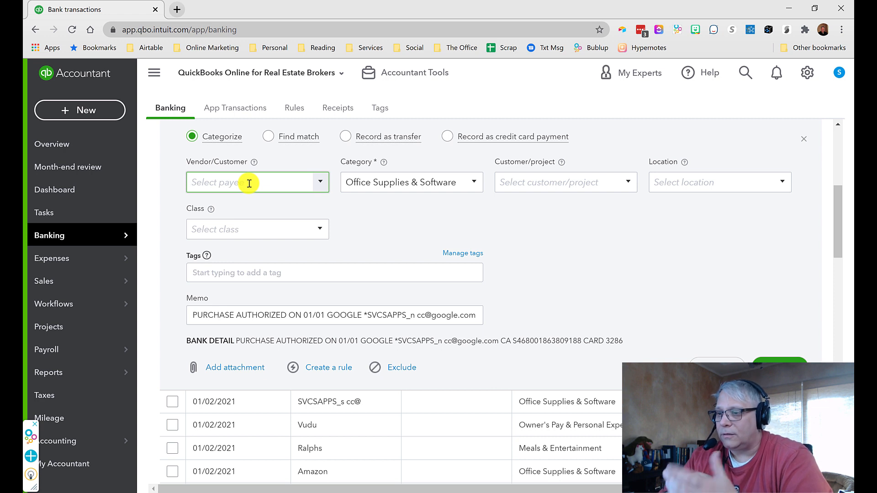
text(Google)
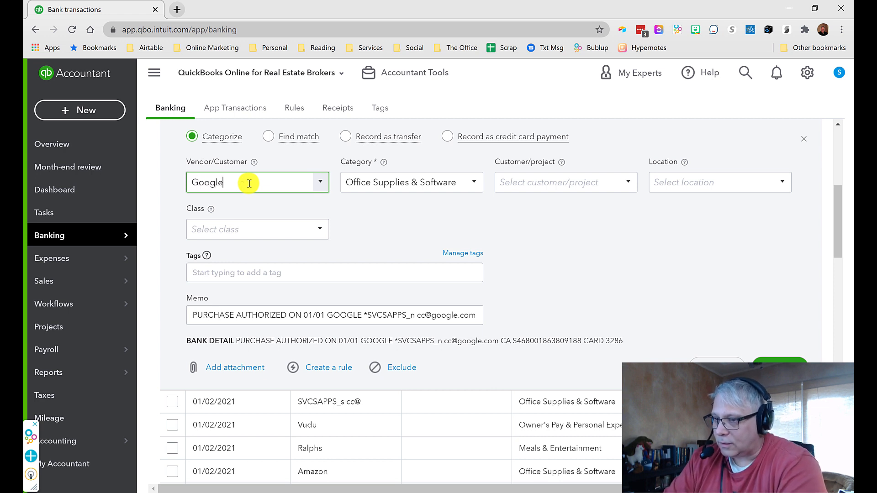
click(248, 182)
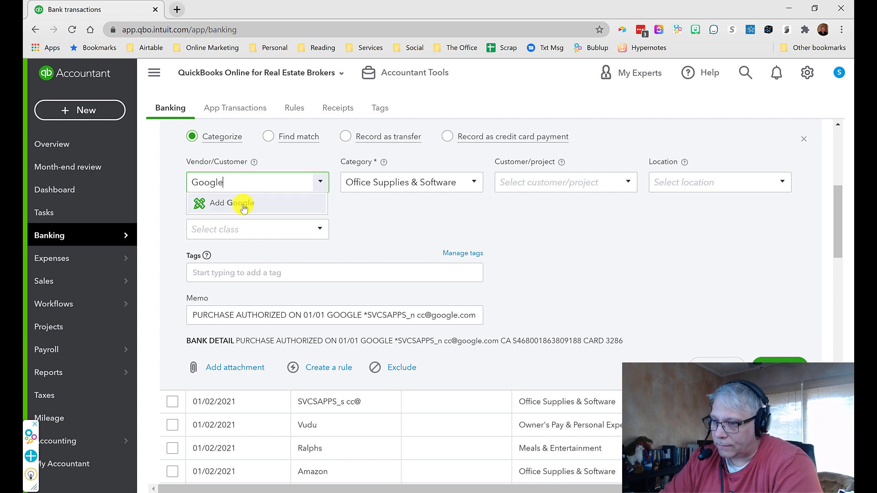
click(243, 203)
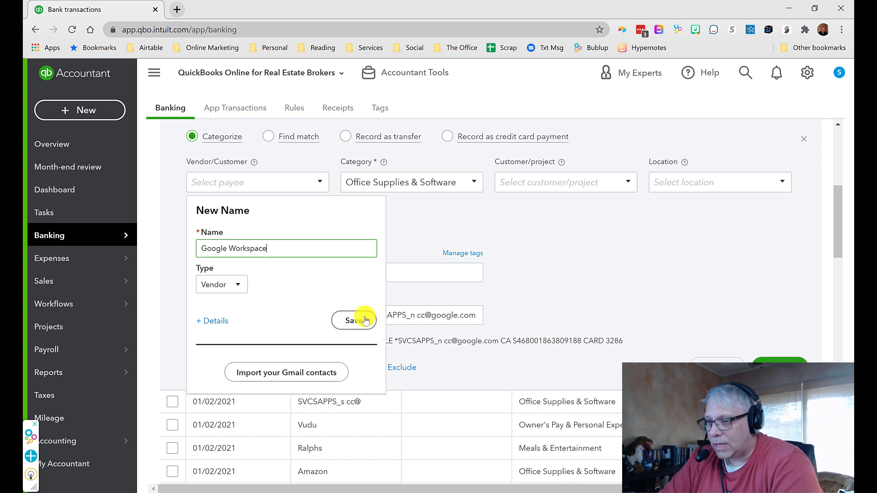
click(353, 320)
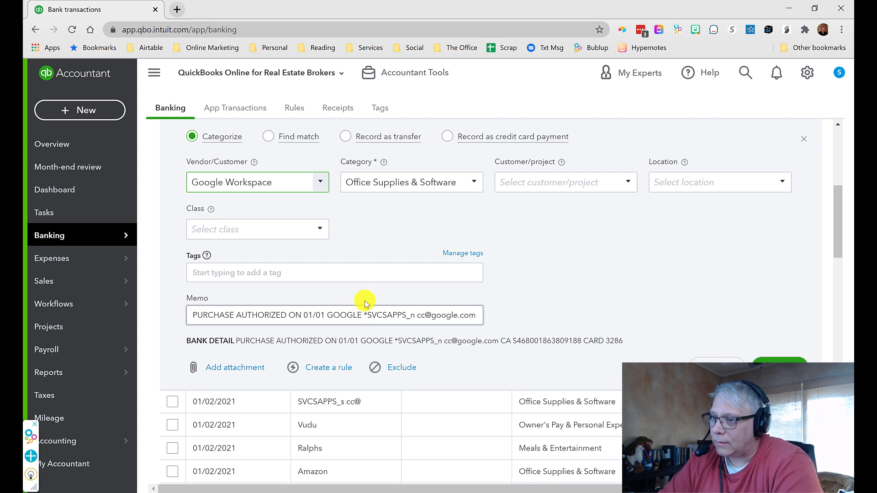
Begin entering Internet Applications as the charge's category
click(403, 182)
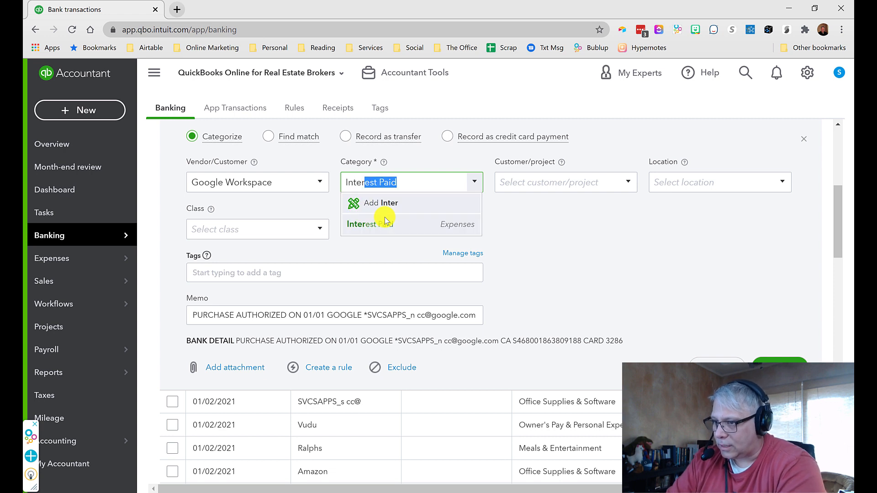
text(Internet Applications)
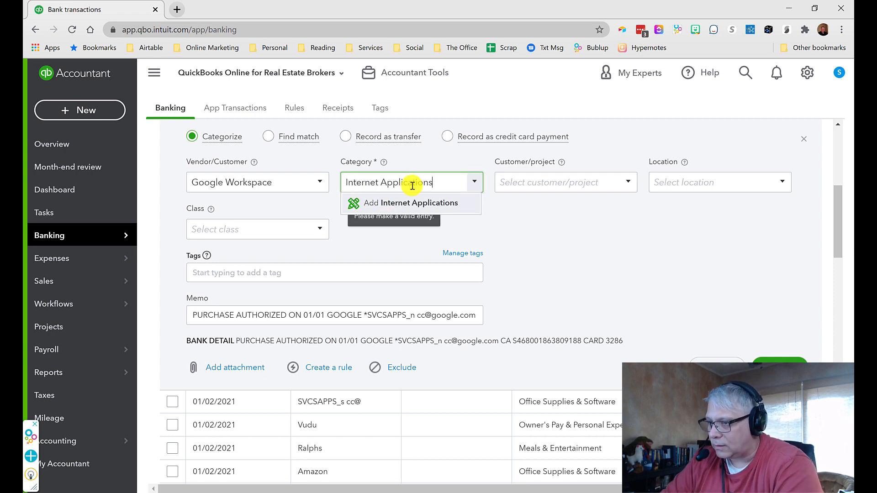
Add a new Internet Applications account of type Expenses, detail Office/General Administrative Expenses, and save it
click(410, 203)
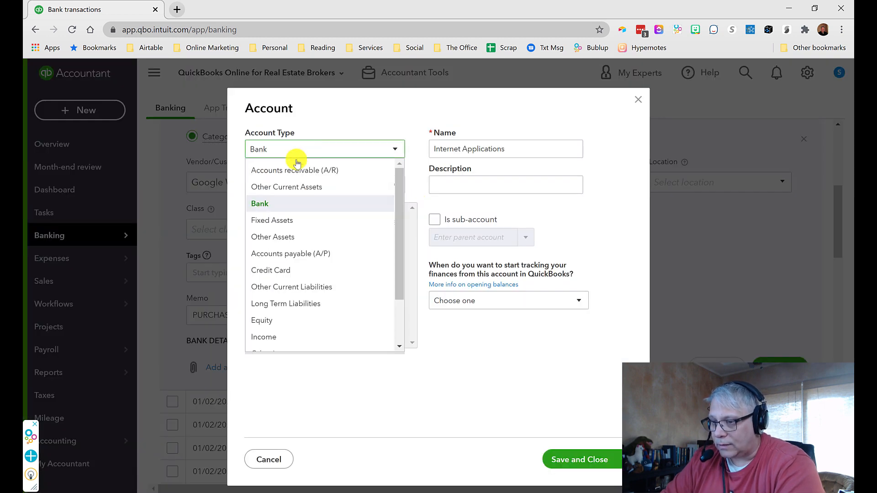
scroll(down, 3)
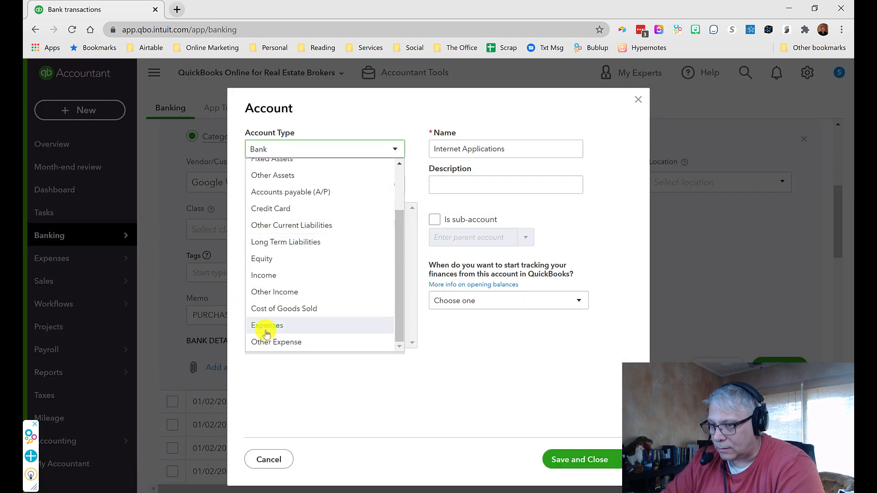
click(266, 325)
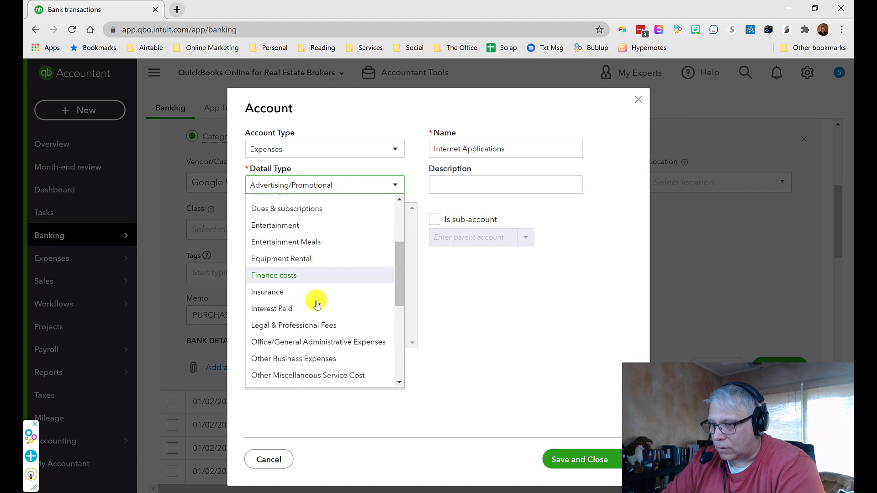
click(318, 341)
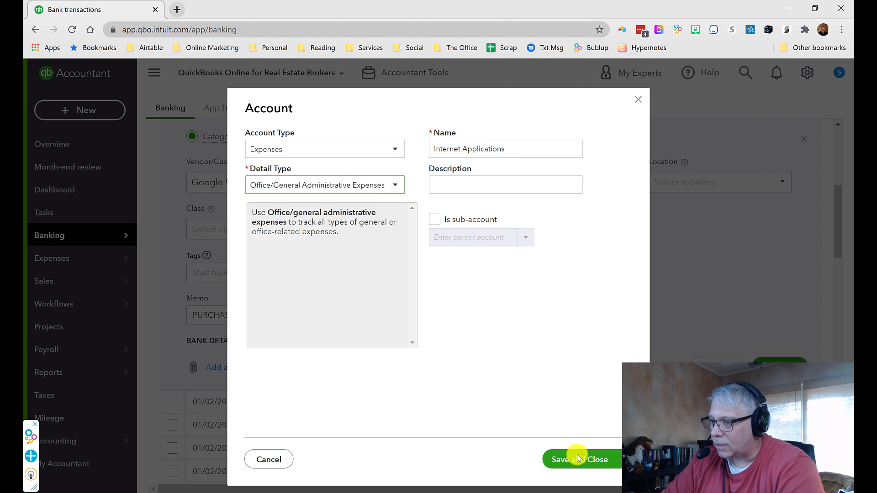
click(577, 459)
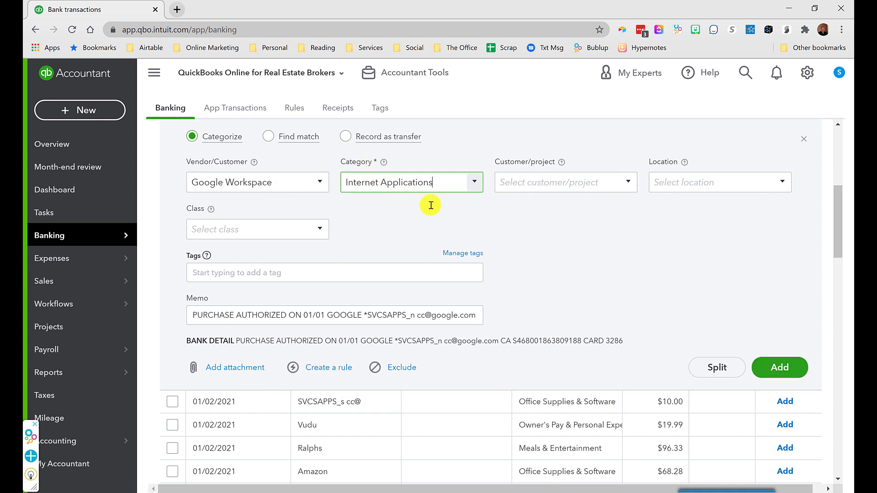
mouse_move(324, 369)
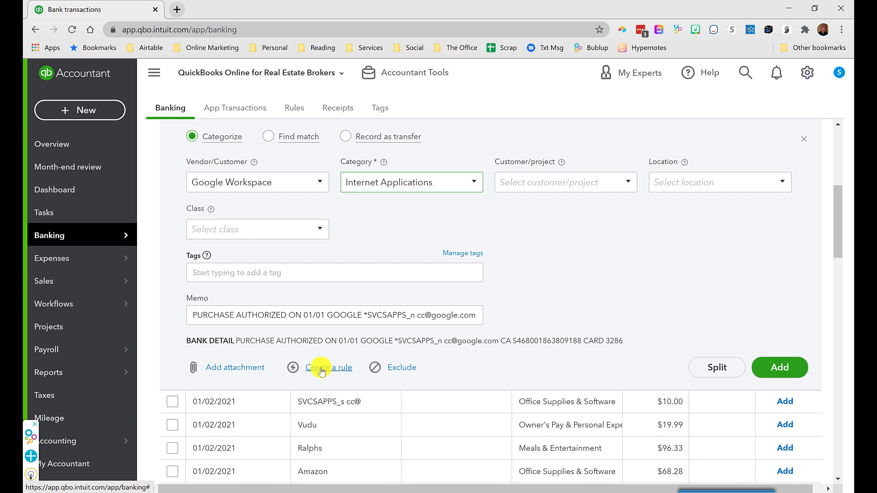
Start a rule named Google Workspace with the condition bank text contains "GOOGLE *SVCSAPP"
click(329, 367)
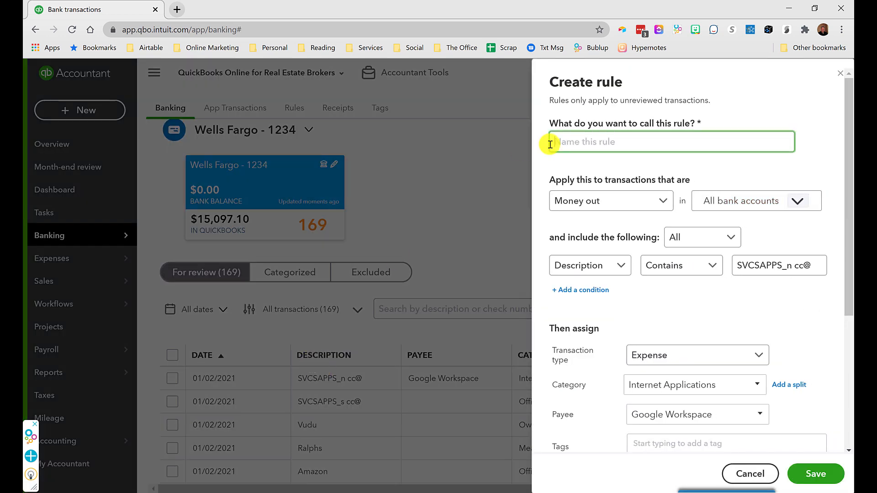
text(Google Workspace)
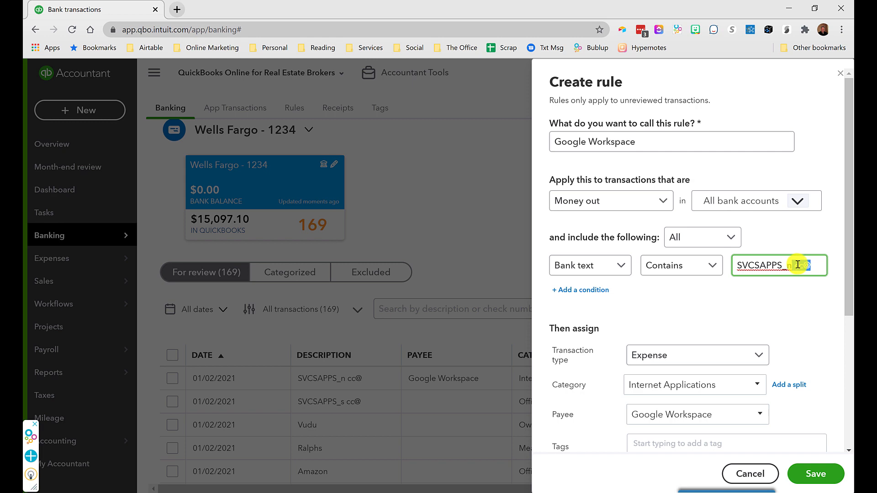
scroll(down, 3)
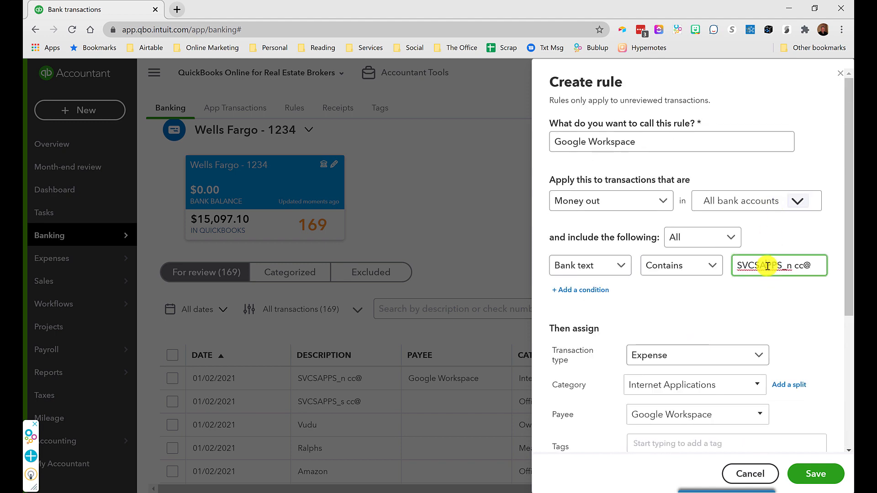
text(GOOGLE SVCSAPPS)
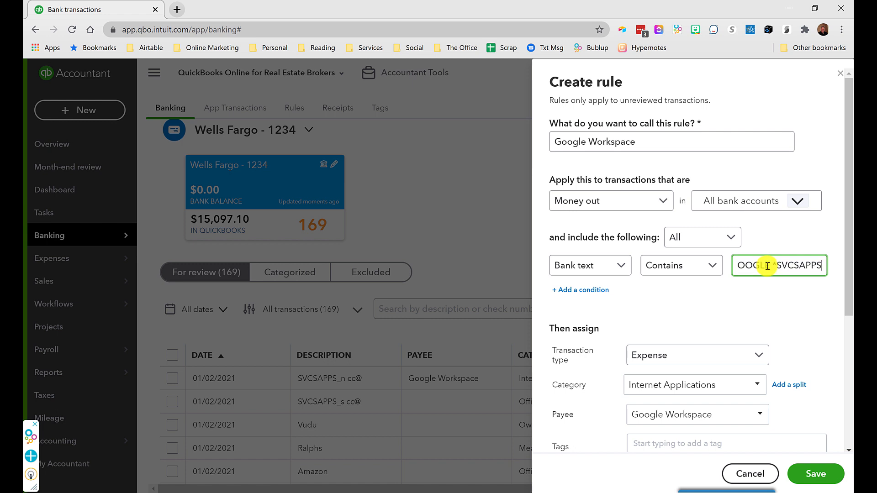
text(GOOGLE *SVCSAPPS)
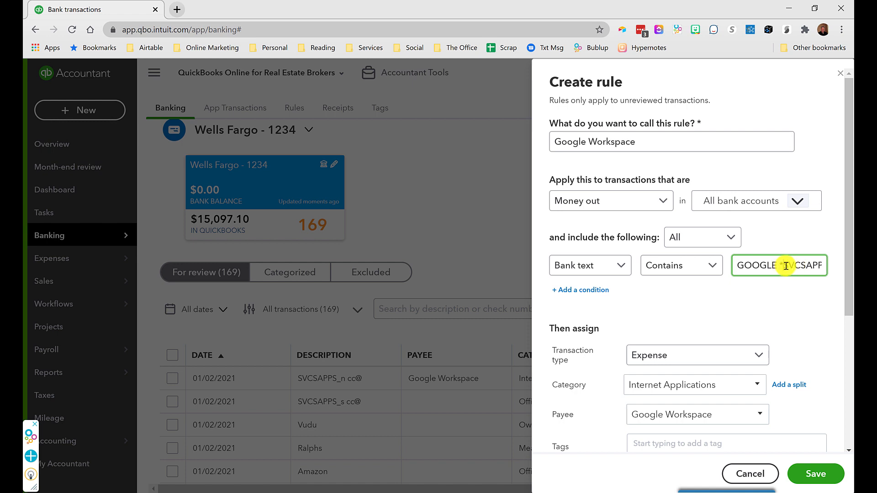
text(GOOGLE *SVCSAPP)
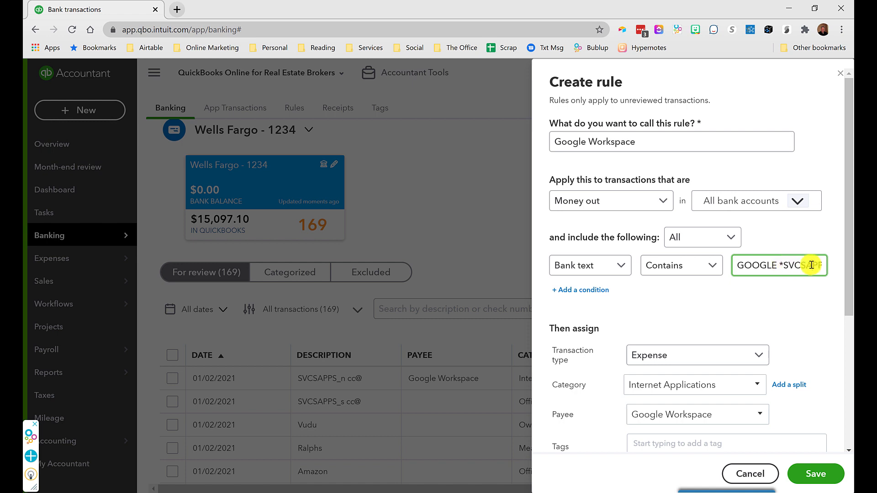
mouse_move(812, 278)
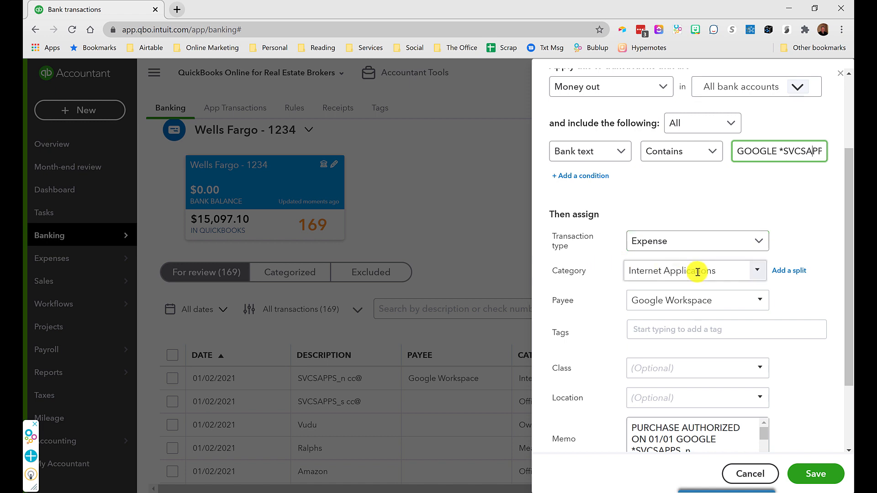
Confirm Google Workspace as the rule's payee and save the rule
click(688, 300)
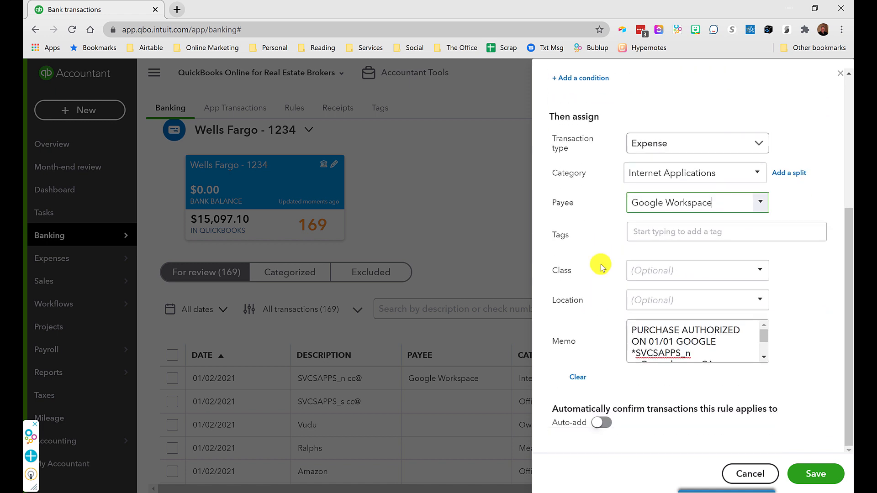
mouse_move(624, 422)
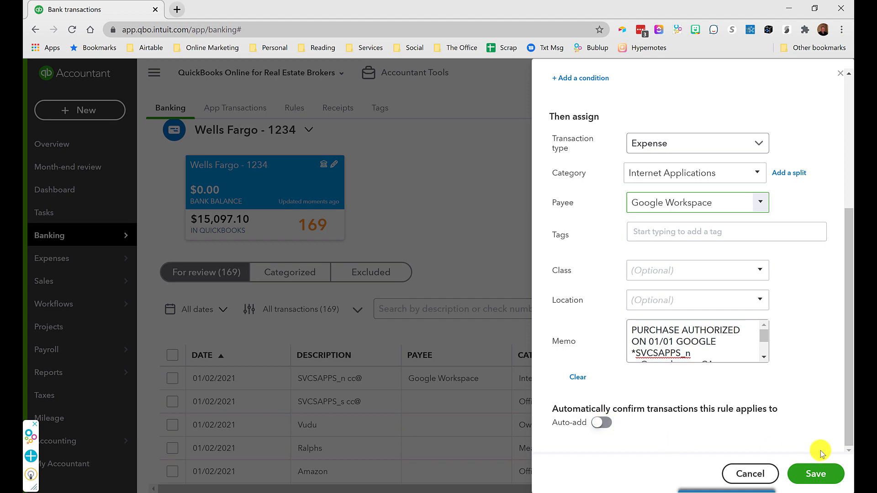
click(814, 473)
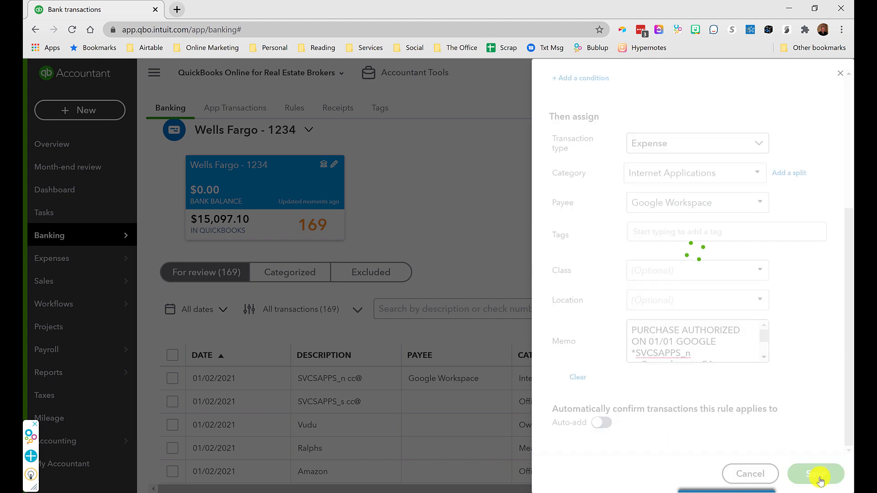
click(816, 473)
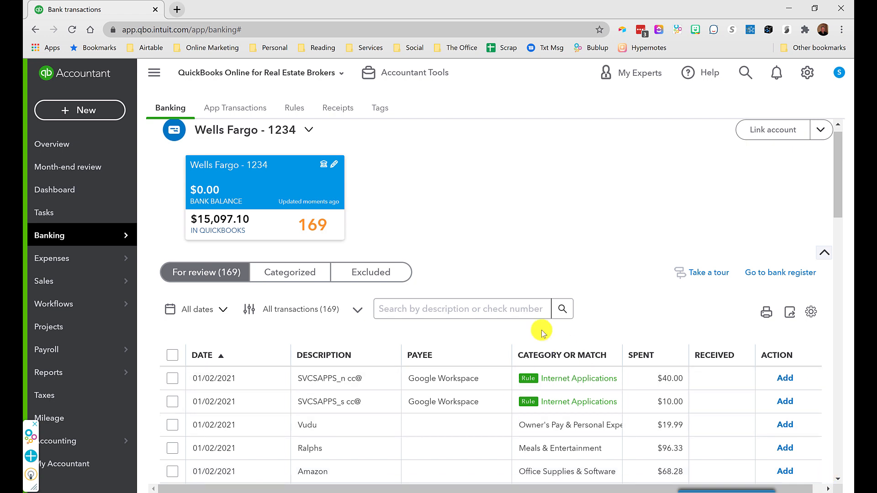
Accept both SVCSAPPS charges and add the $40.00 and $10.00 rows despite the class warning
scroll(down, 3)
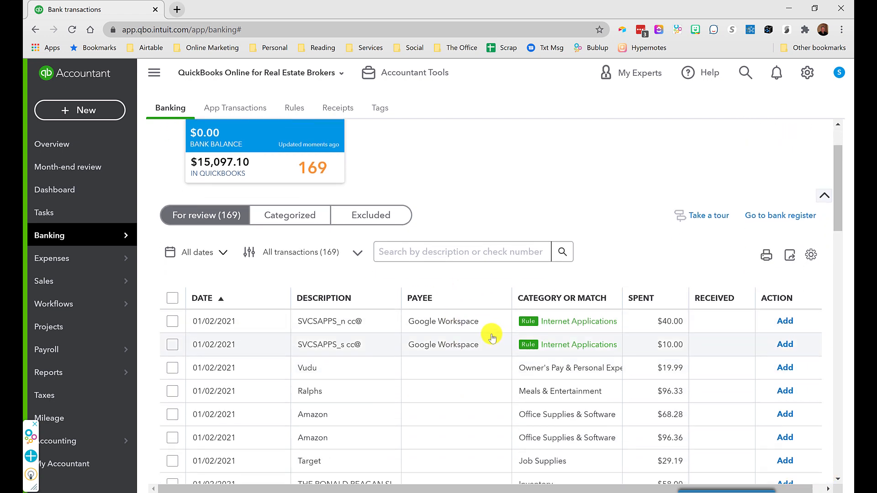
mouse_move(541, 327)
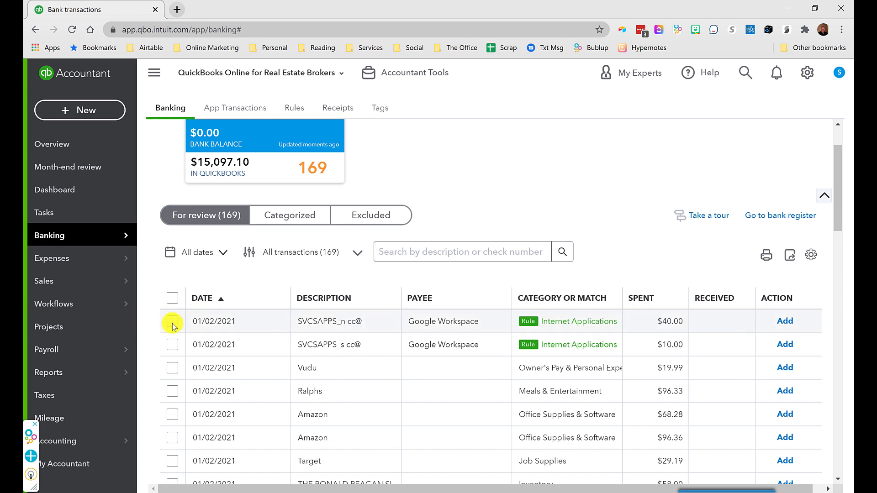
click(171, 322)
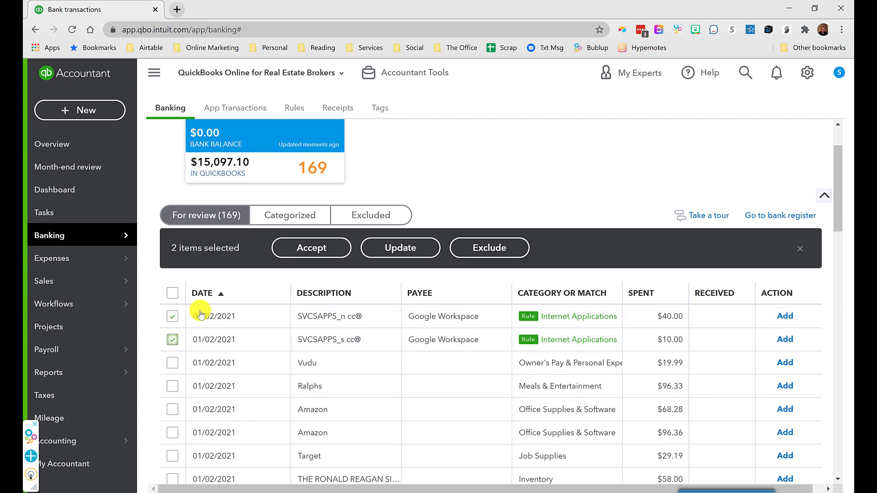
click(311, 248)
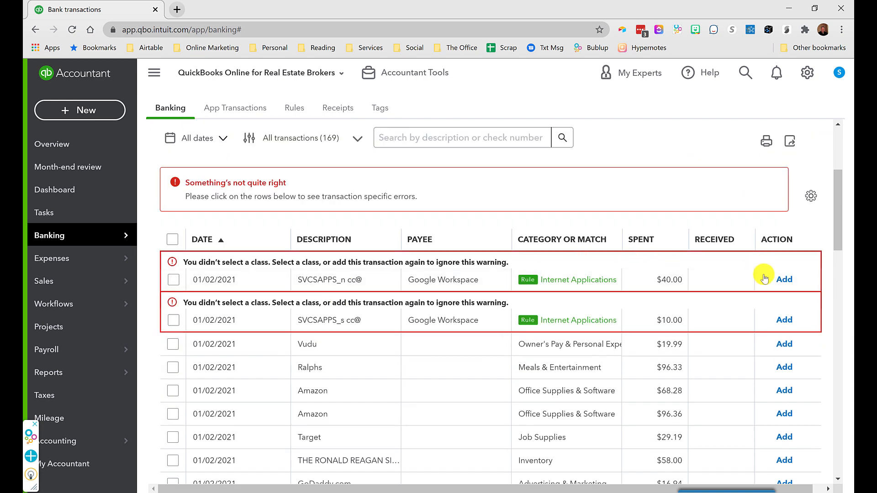
click(784, 280)
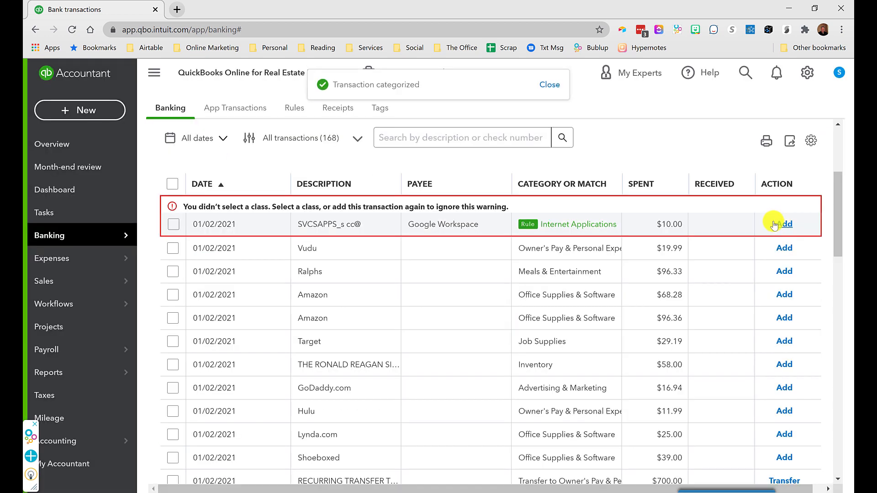
click(783, 223)
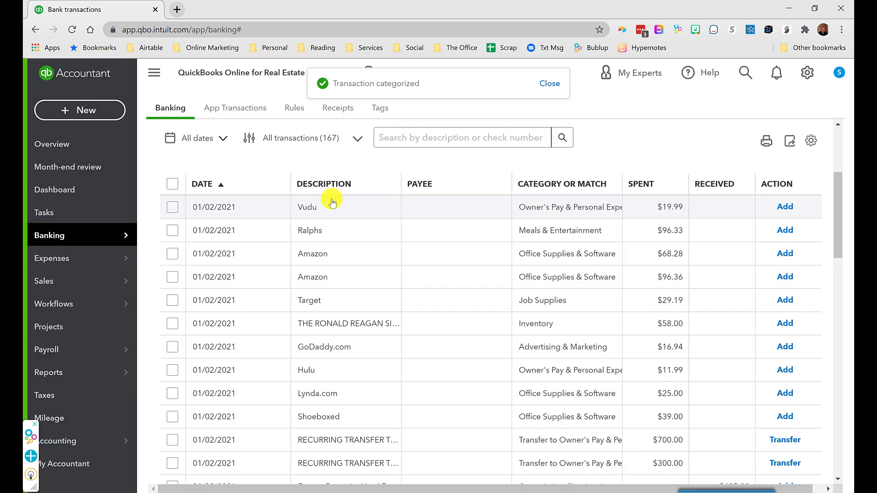